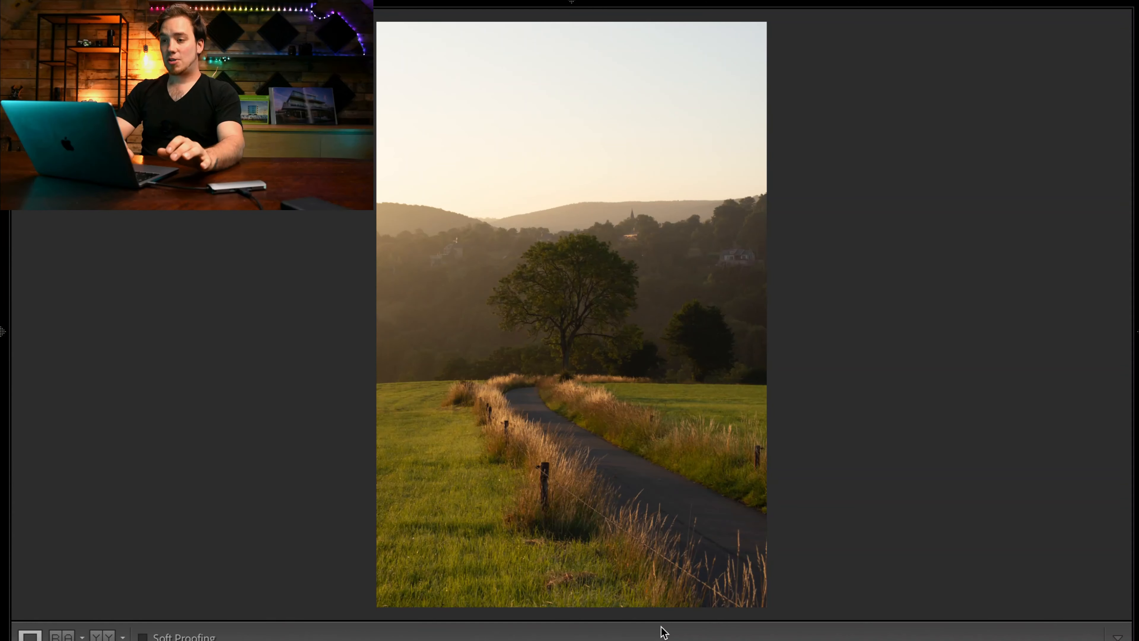
mouse_move(750, 430)
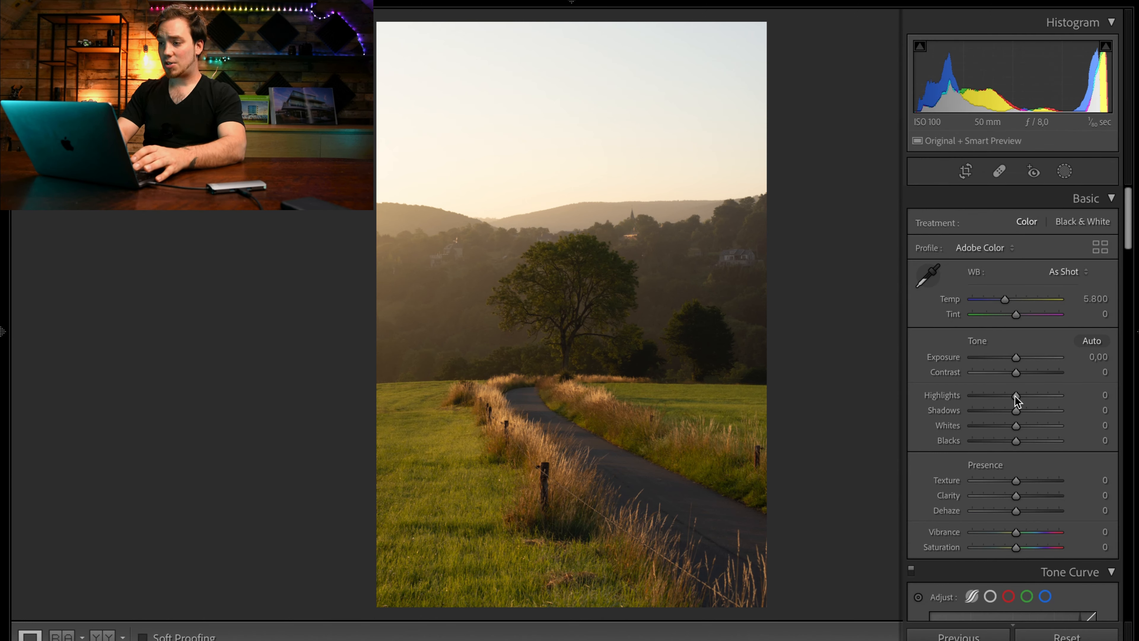
Pull Highlights down to -100 to recover the sky and lift Shadows to +31
left_click_drag(1015, 395, 980, 395)
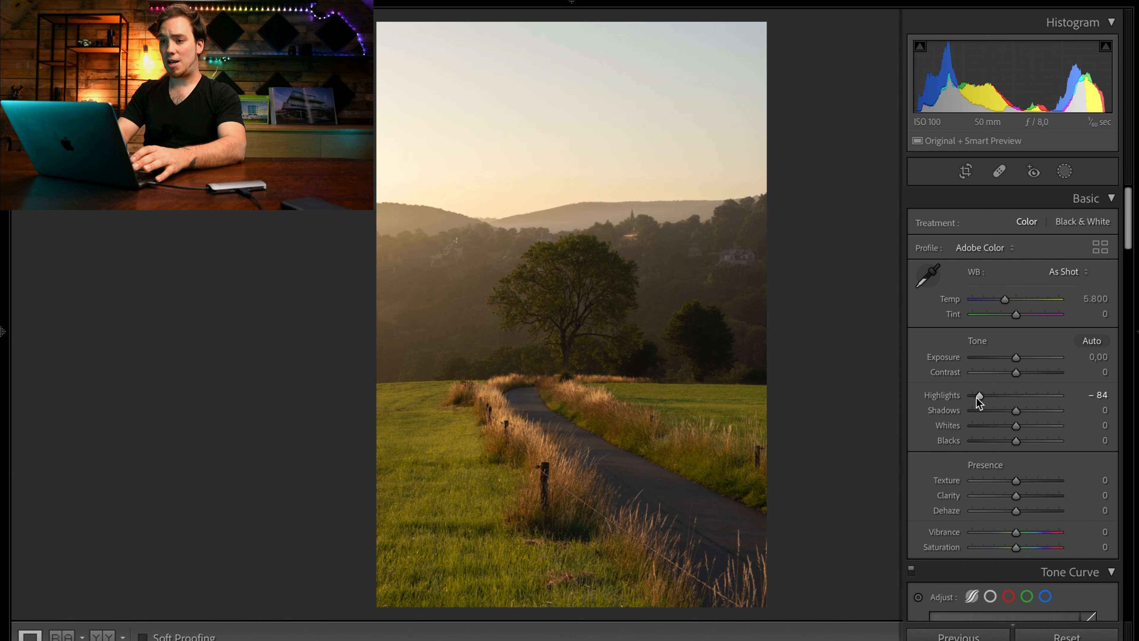
left_click_drag(997, 394, 972, 395)
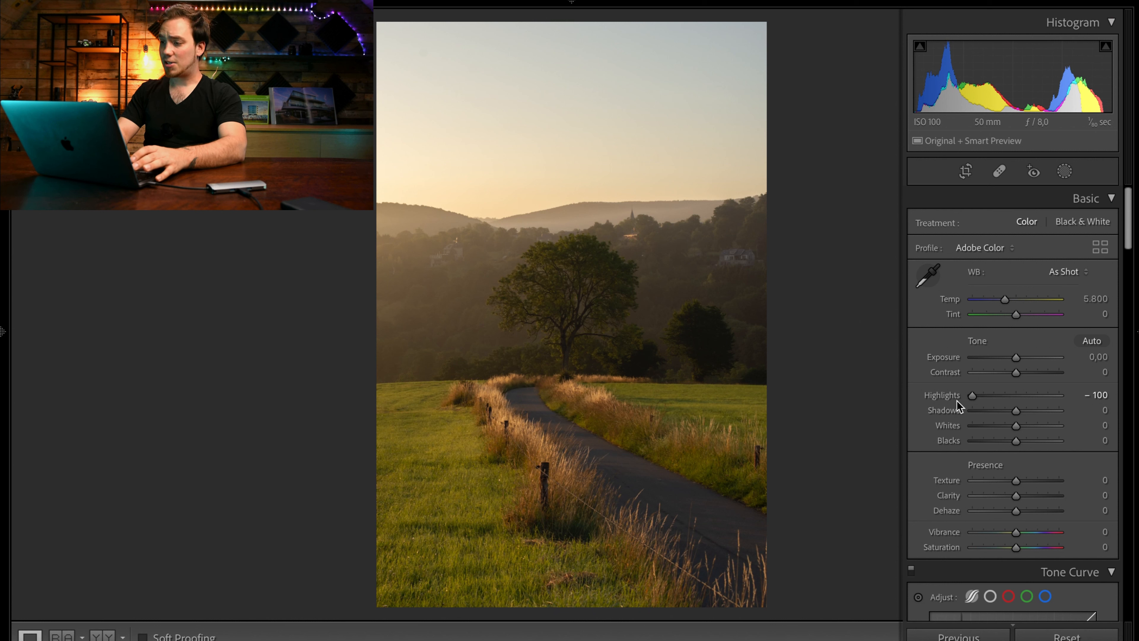
left_click_drag(1016, 425, 1018, 411)
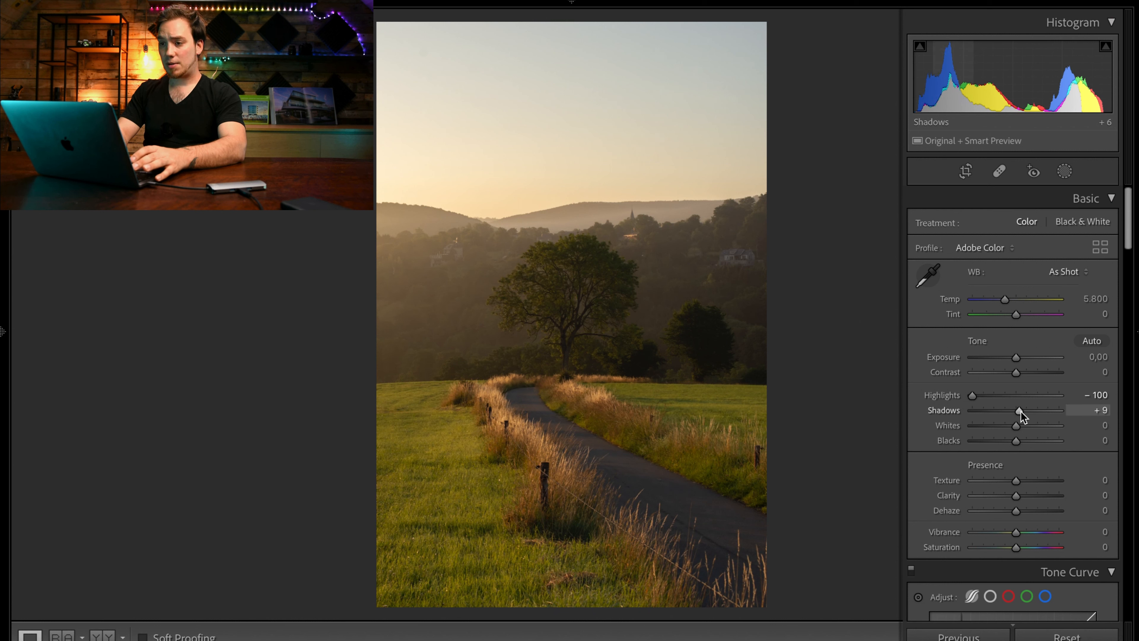
left_click_drag(1017, 411, 1028, 411)
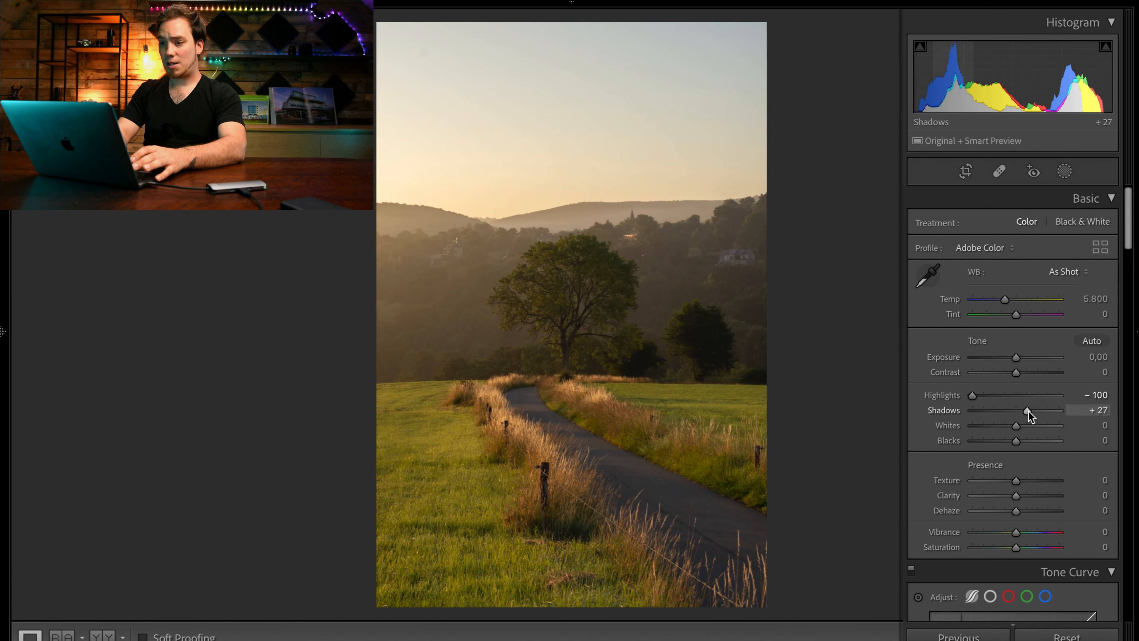
left_click_drag(1016, 426, 1021, 426)
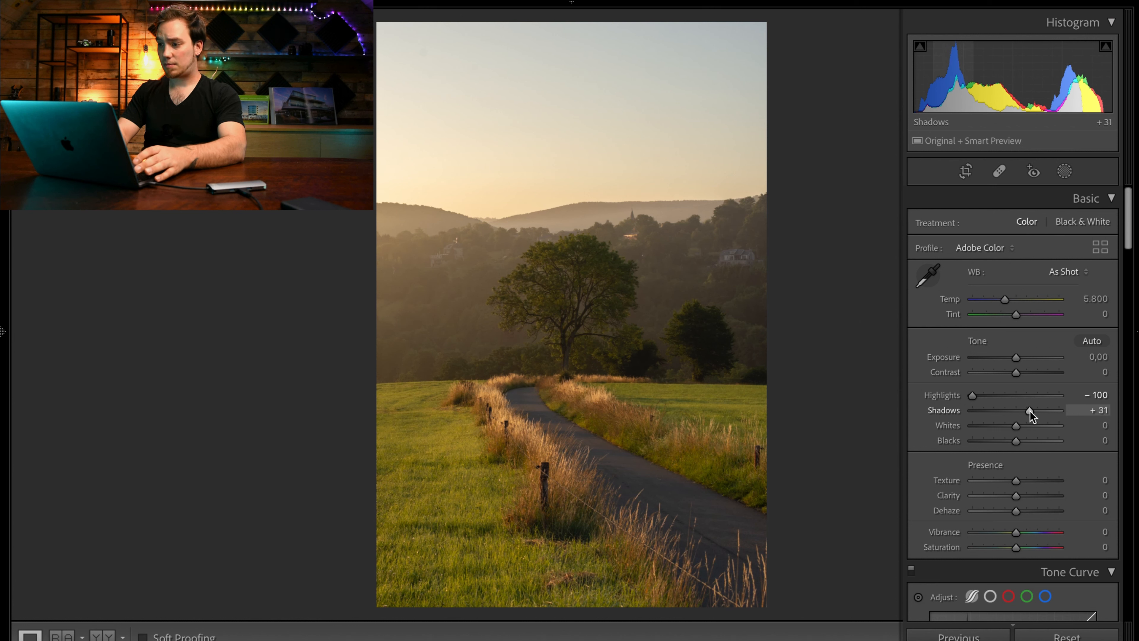
mouse_move(1017, 428)
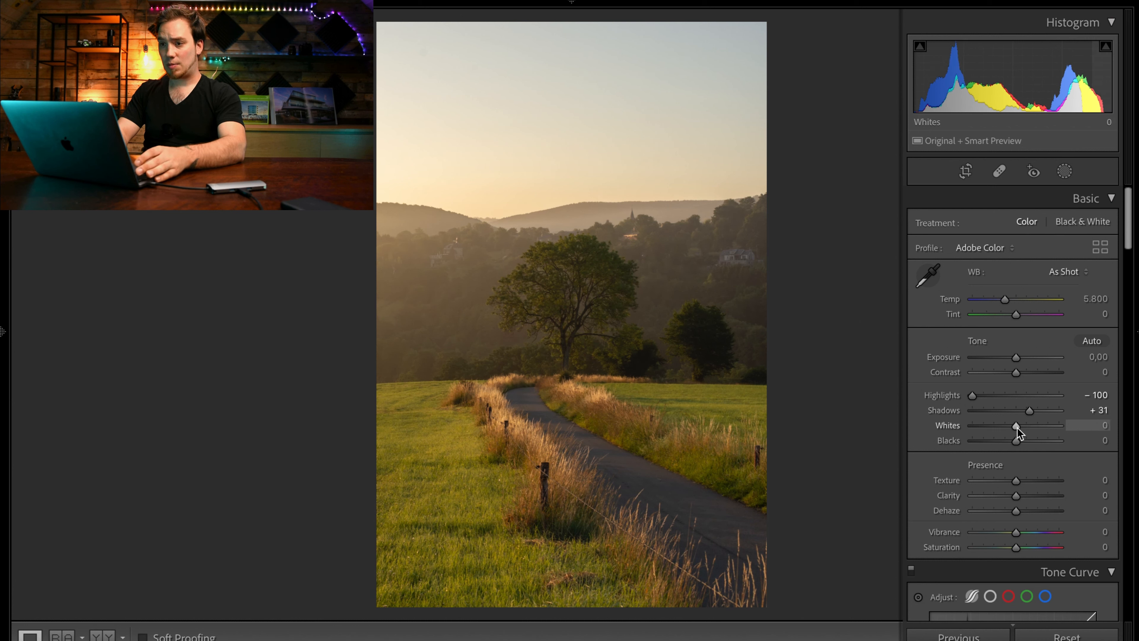
Raise Whites to +20 after Alt-checking where clipping begins
left_click_drag(1015, 425, 1025, 425)
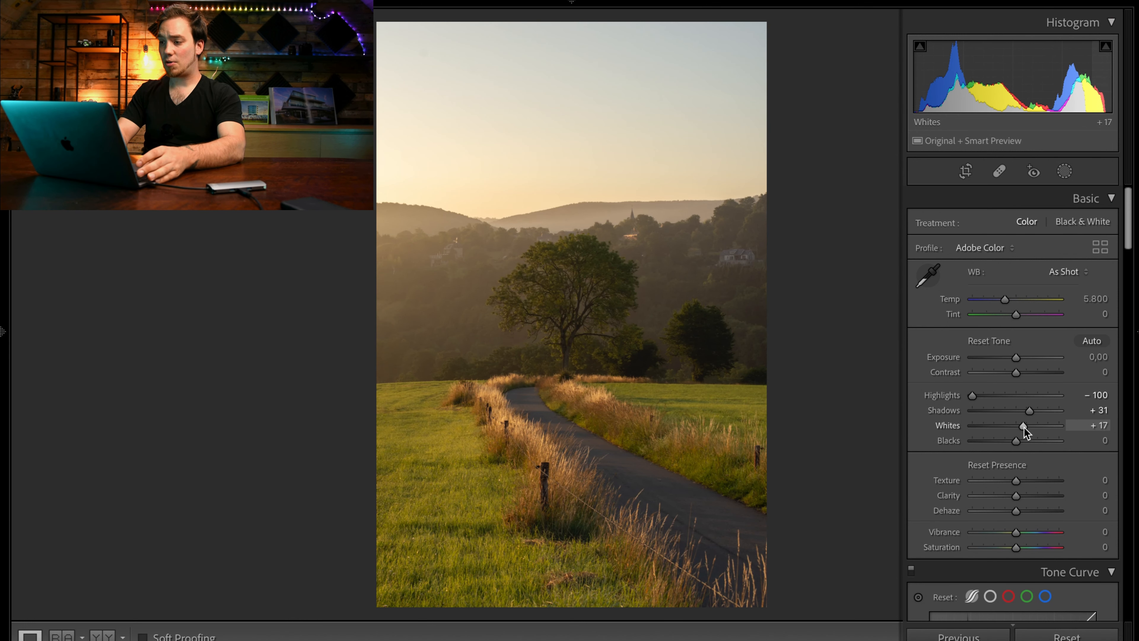
mouse_move(1025, 428)
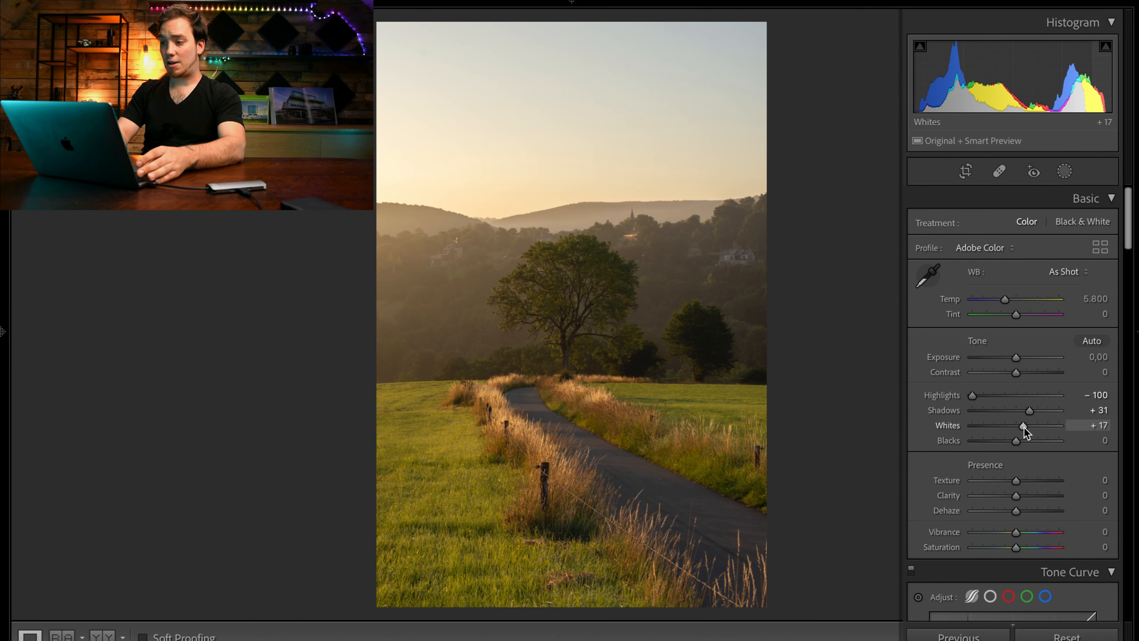
left_click_drag(1023, 425, 1050, 425)
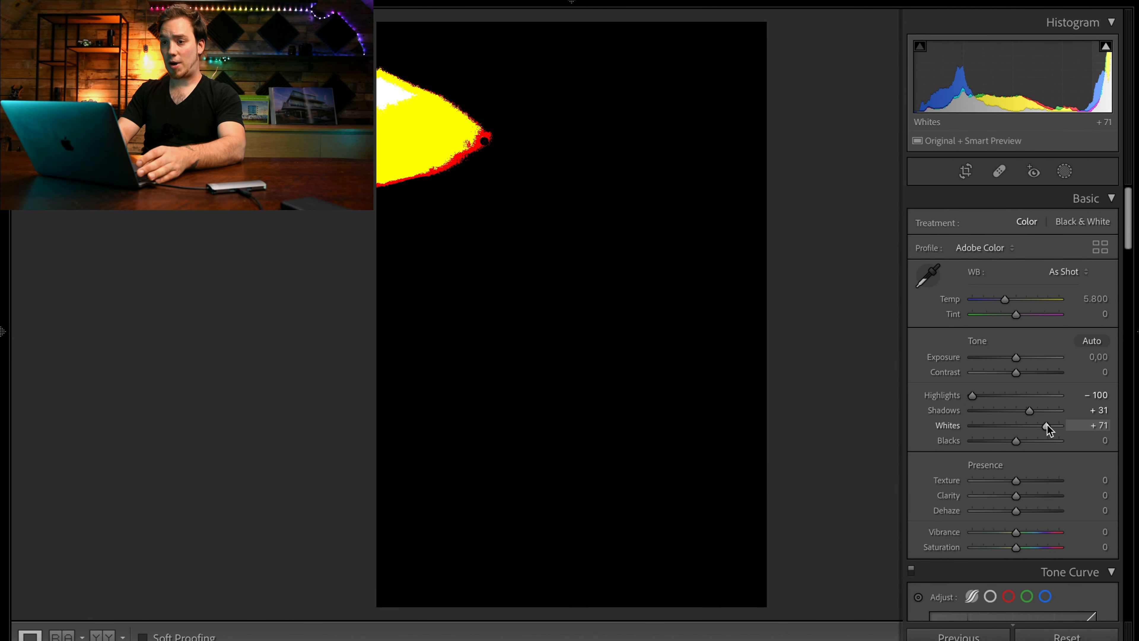
left_click_drag(1054, 427, 1028, 426)
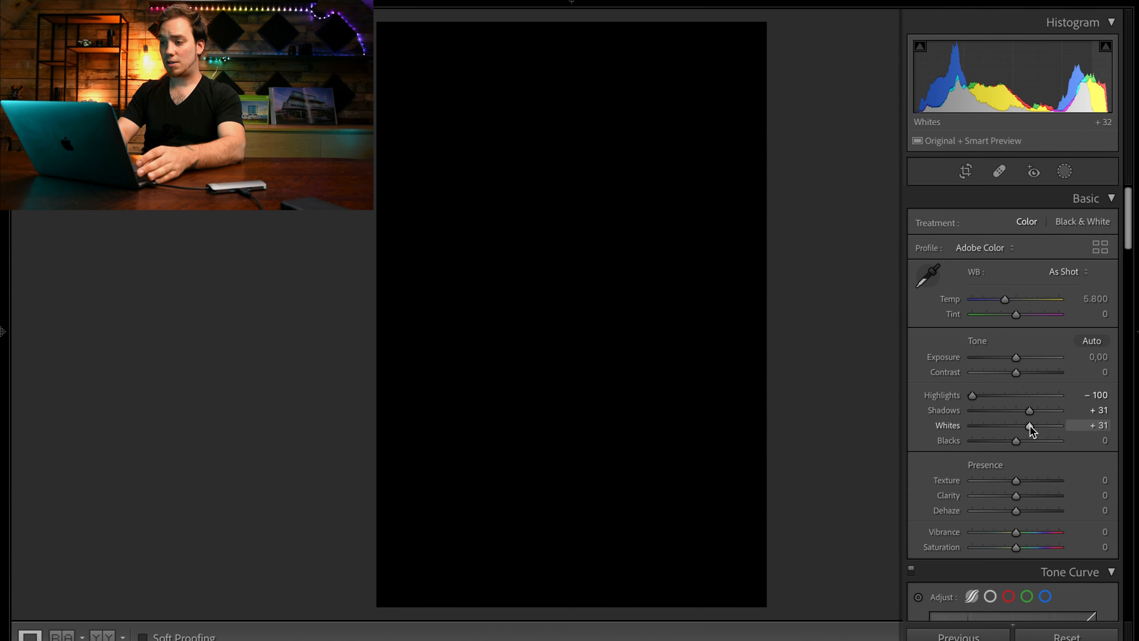
left_click_drag(1029, 426, 1025, 426)
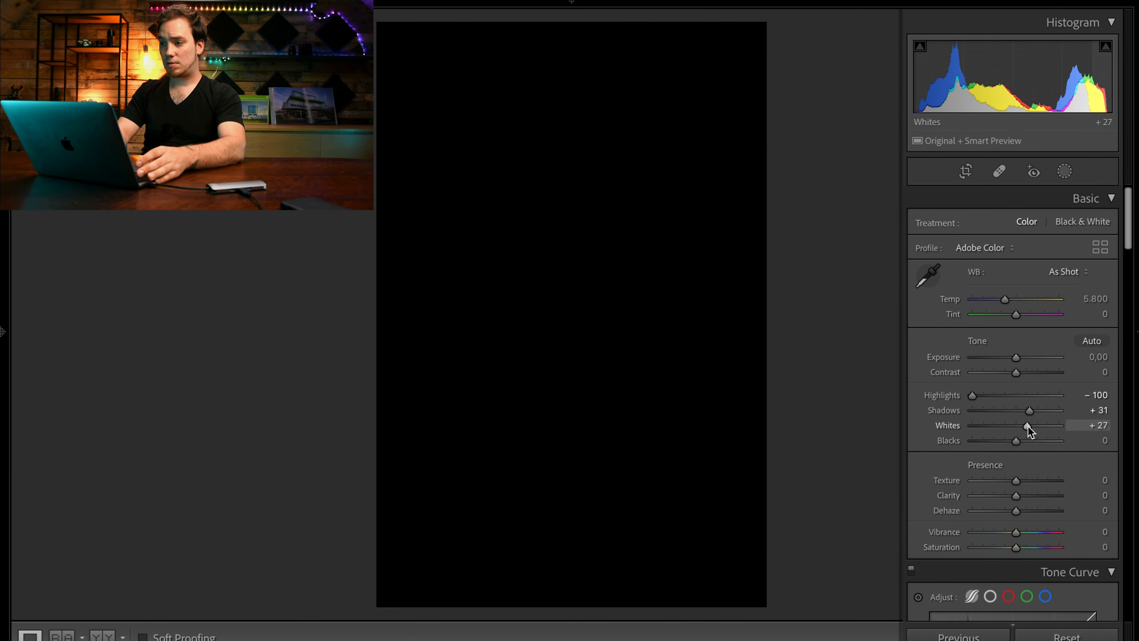
left_click_drag(1028, 424, 1023, 424)
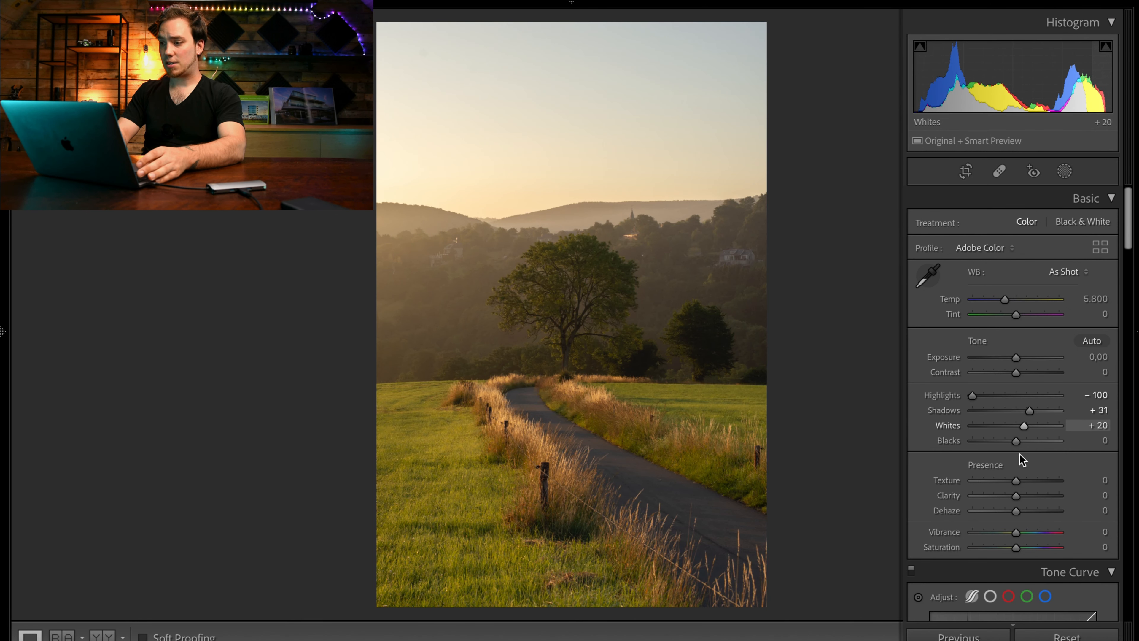
Deepen Blacks to about -15, checking for clipping
left_click_drag(1015, 440, 1009, 440)
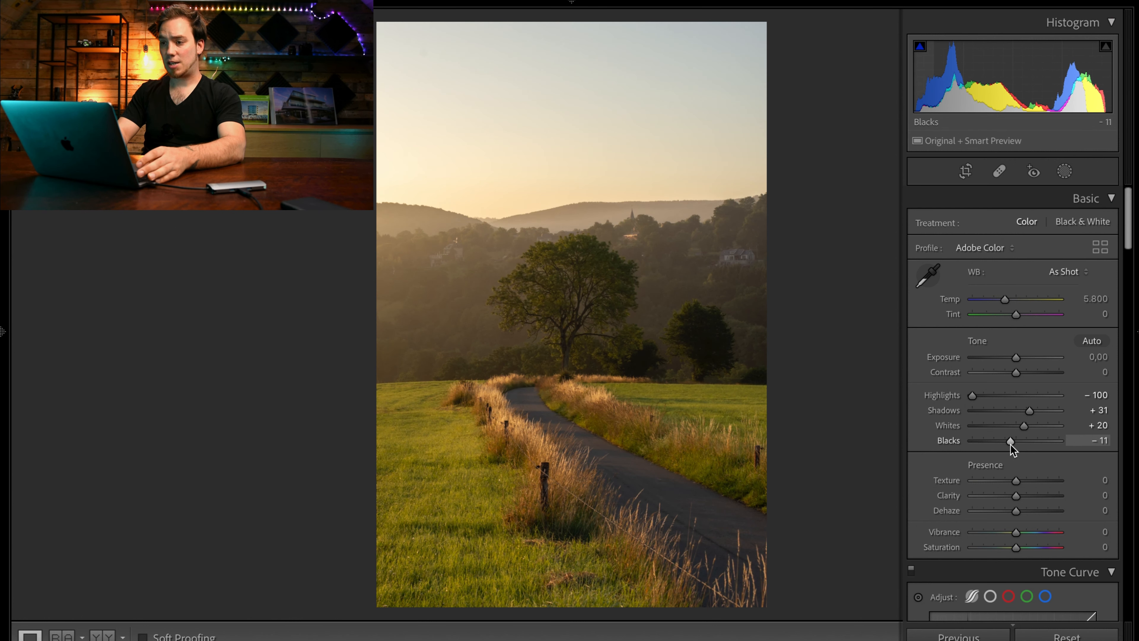
left_click_drag(1012, 440, 1009, 441)
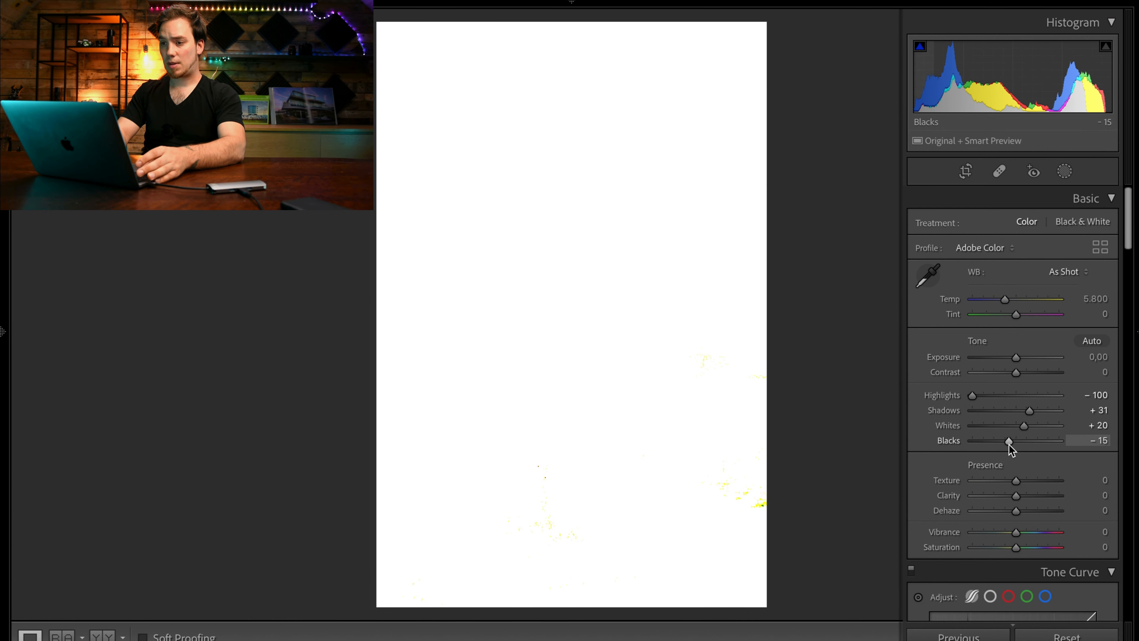
left_click_drag(1009, 441, 1006, 441)
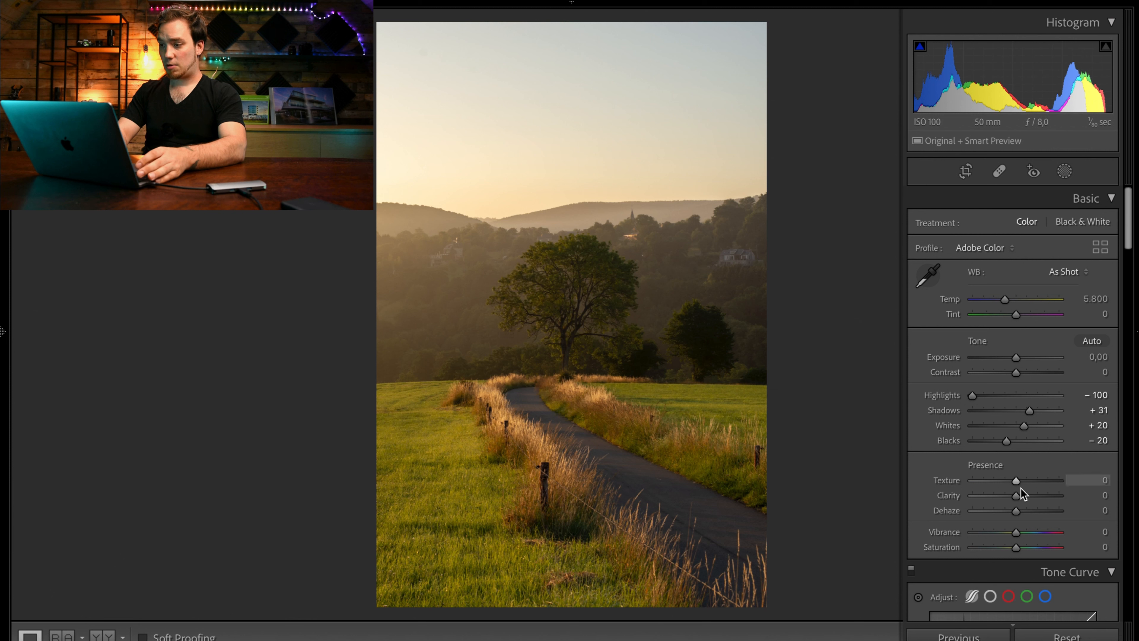
Soften Clarity to -9 and boost Vibrance to +19
left_click_drag(1017, 495, 1015, 500)
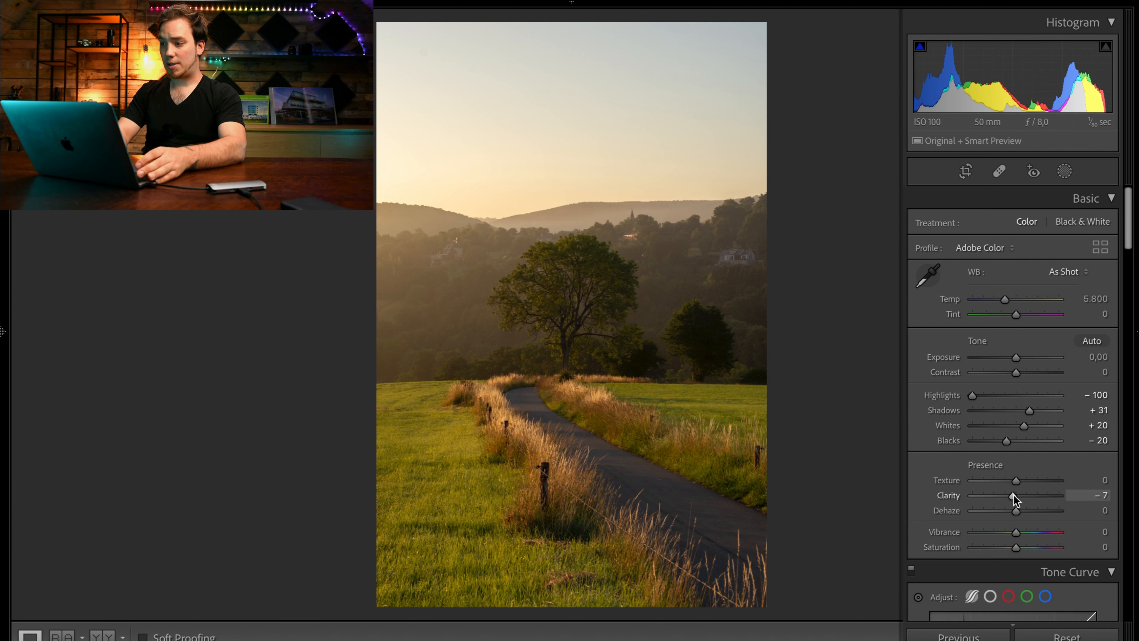
left_click_drag(1017, 495, 1008, 495)
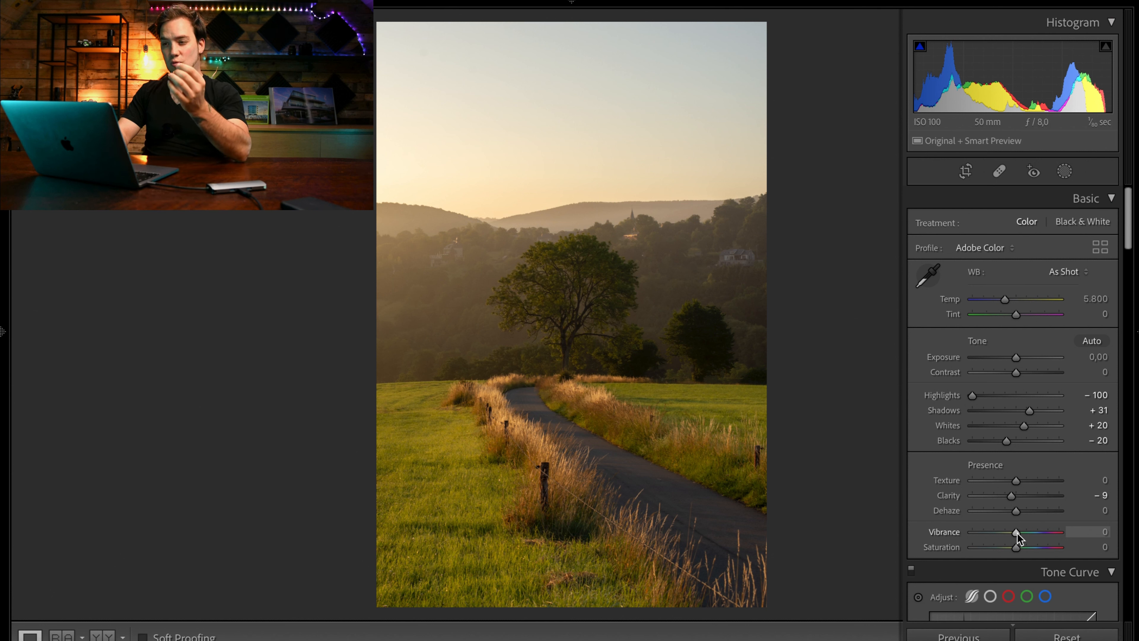
left_click_drag(1016, 535, 1019, 535)
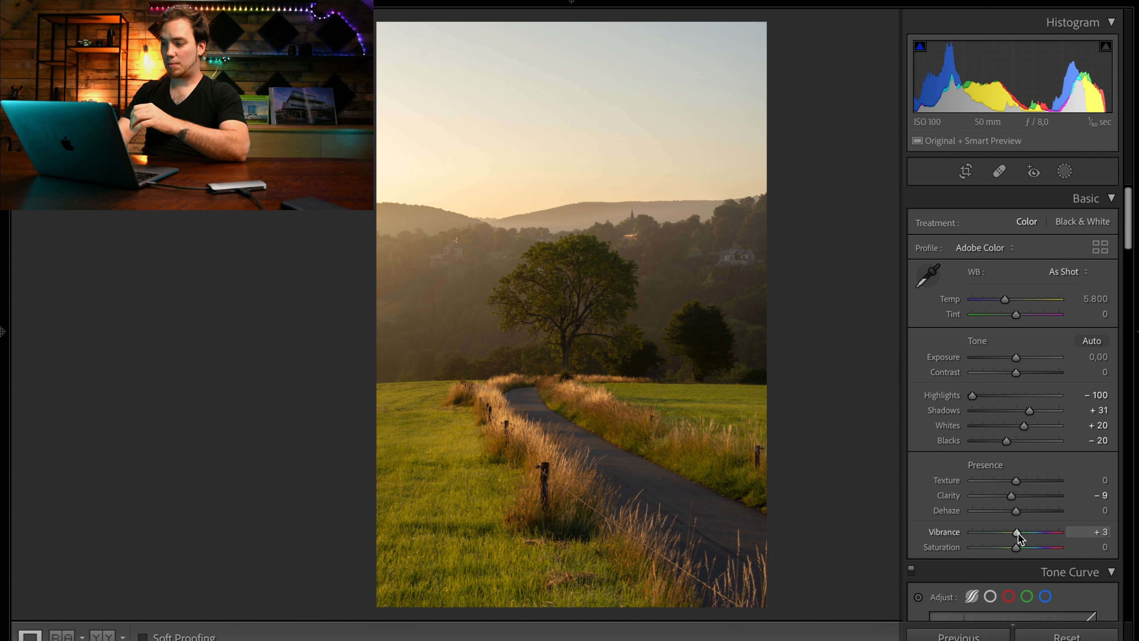
left_click_drag(1015, 531, 1018, 531)
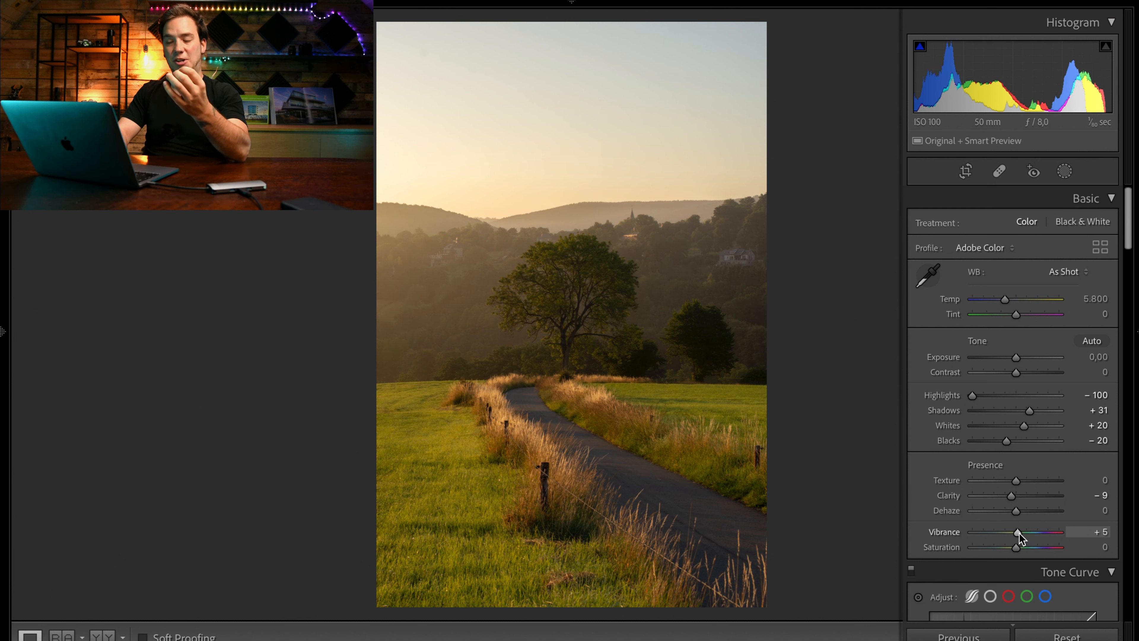
left_click_drag(1016, 532, 1019, 531)
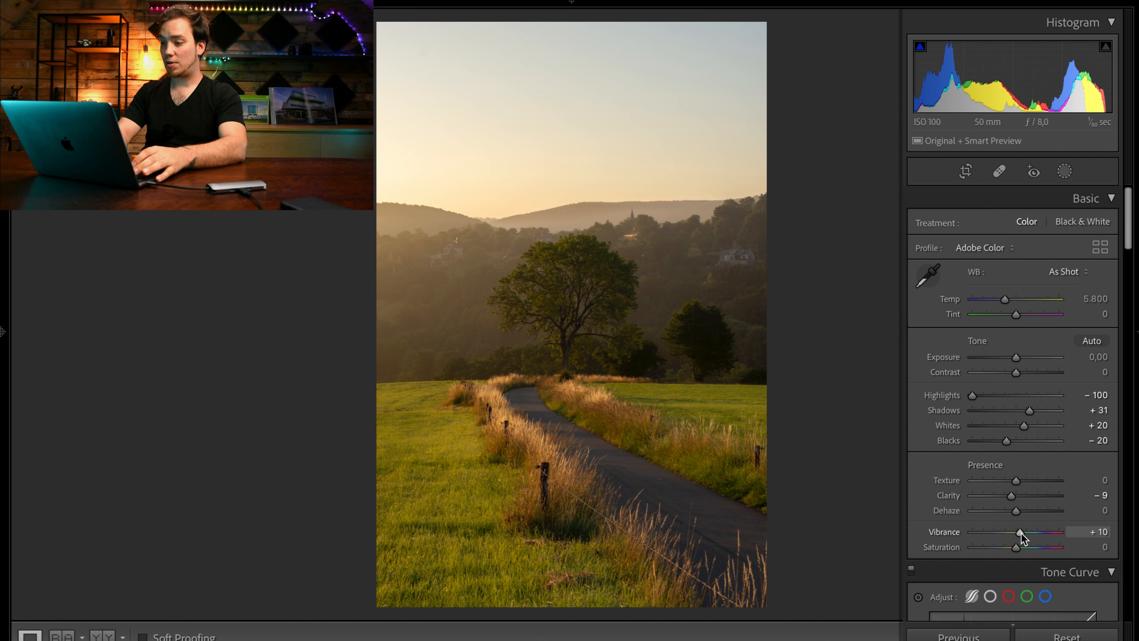
left_click_drag(1019, 531, 1025, 532)
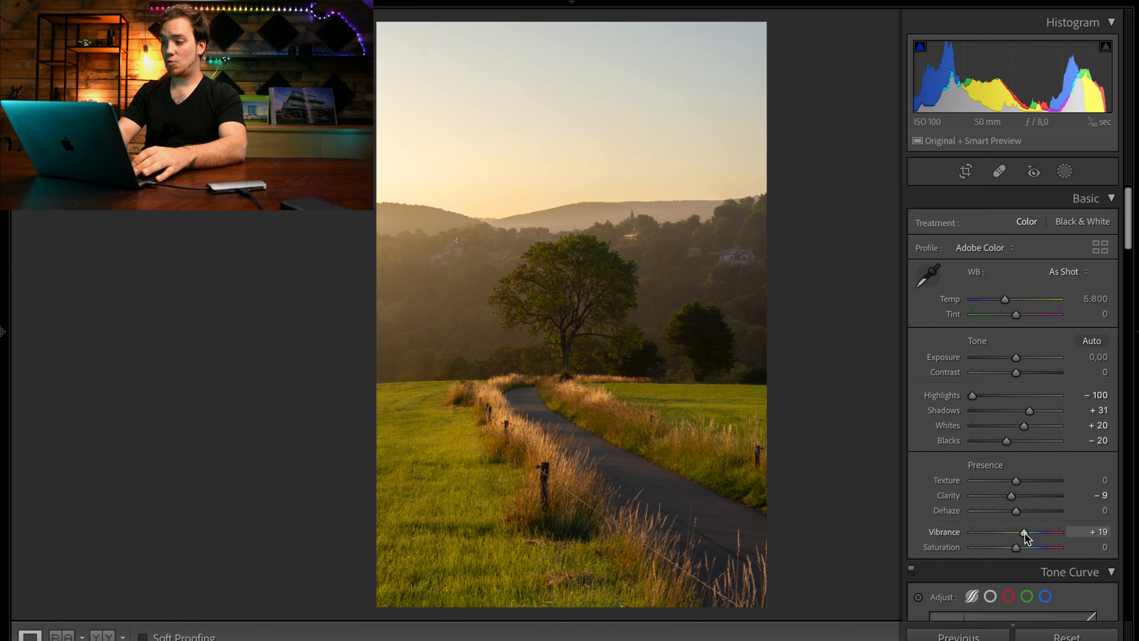
left_click_drag(1021, 531, 1025, 531)
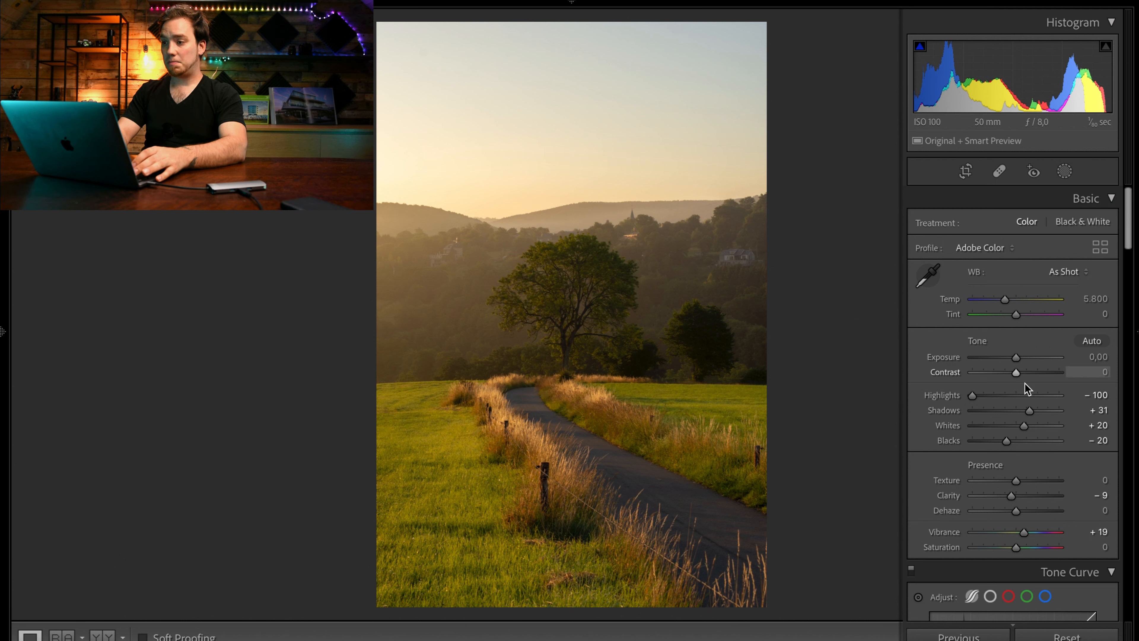
Raise Contrast gradually to +28
left_click_drag(990, 372, 1018, 372)
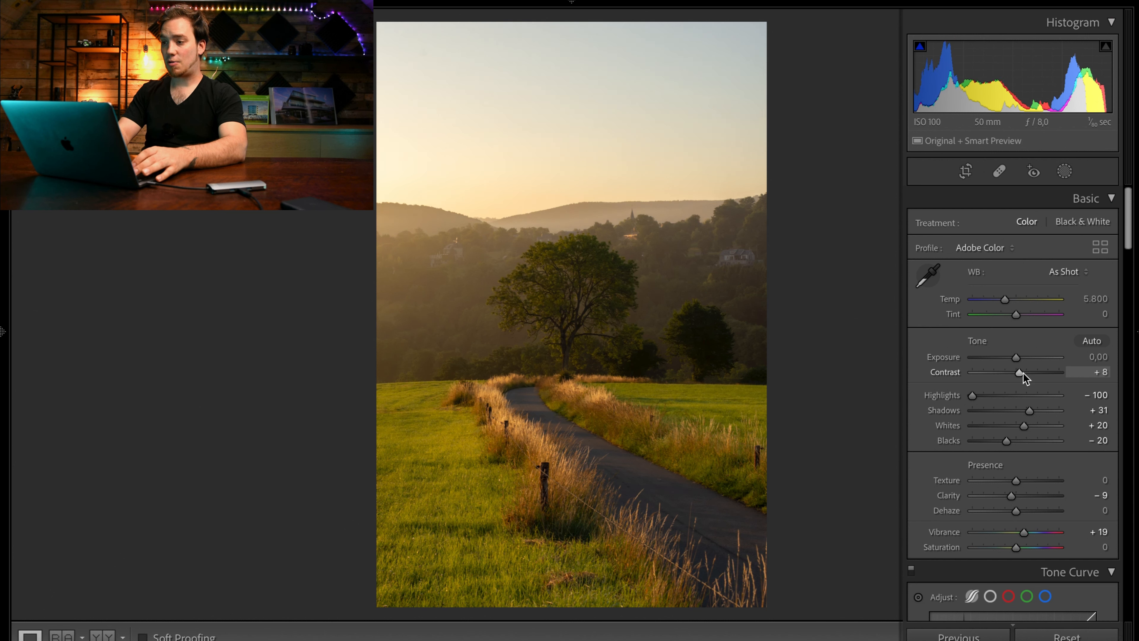
left_click_drag(1018, 372, 1025, 372)
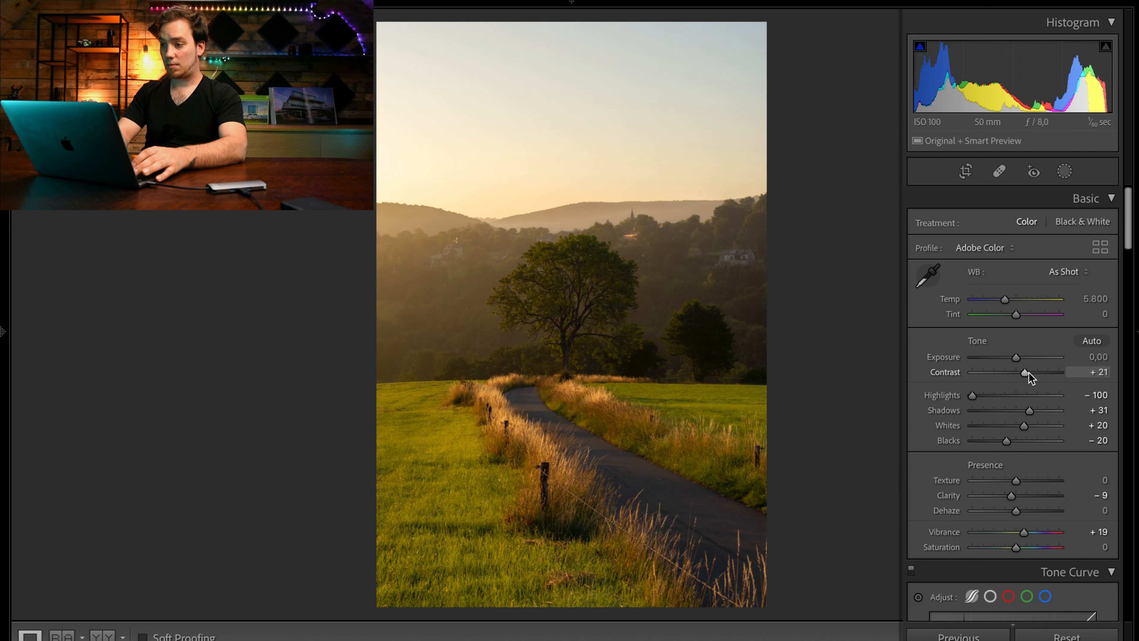
left_click_drag(1026, 372, 1031, 372)
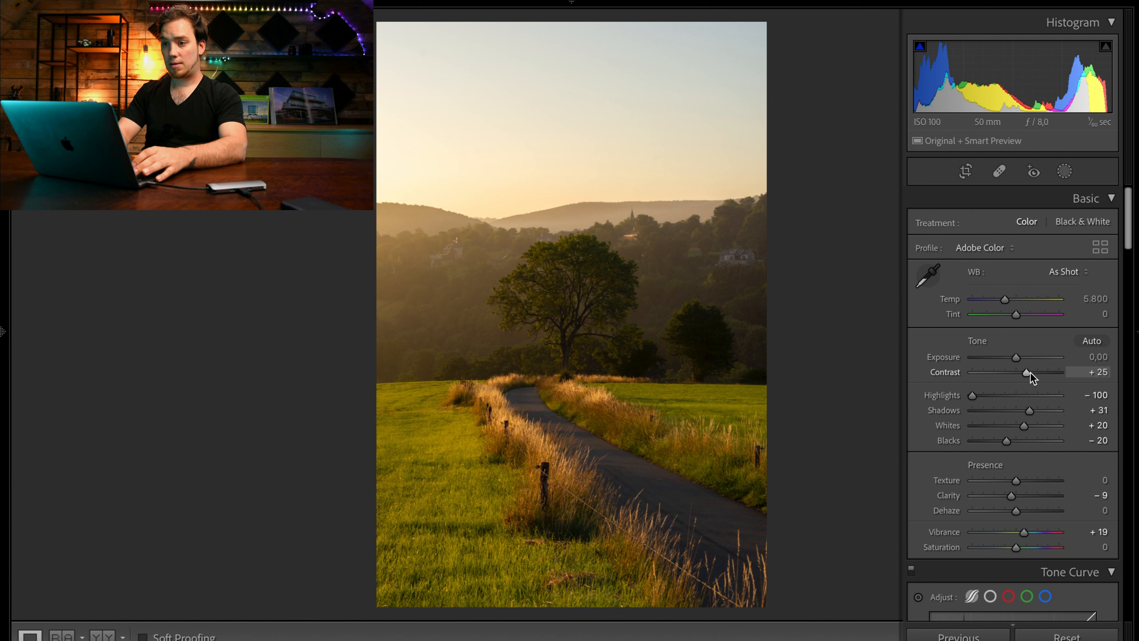
left_click_drag(1026, 372, 1030, 372)
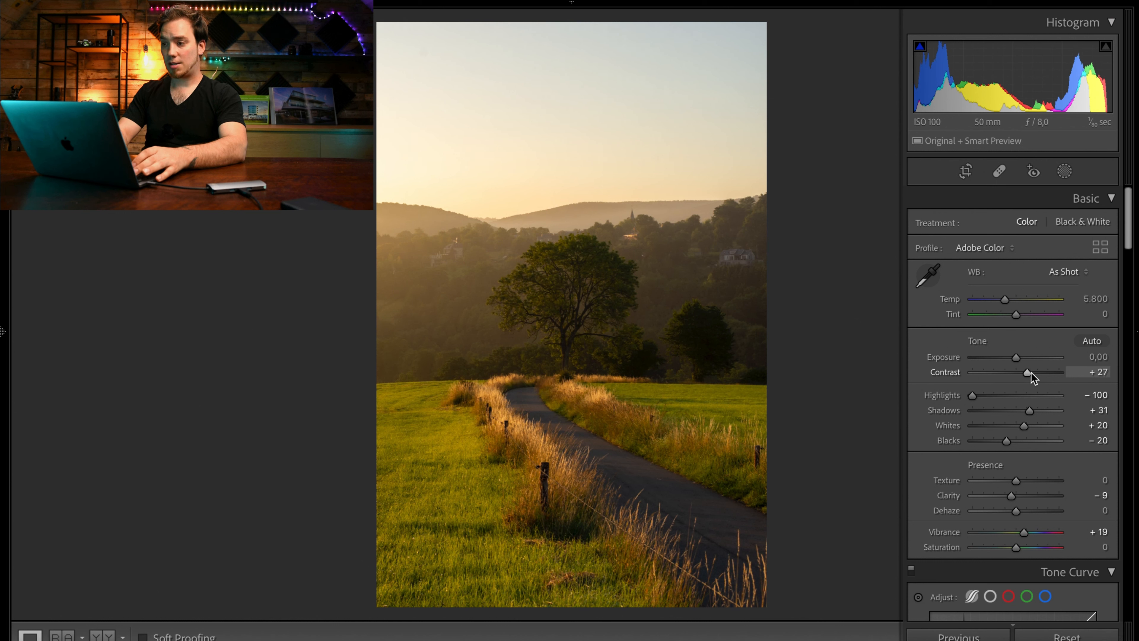
left_click_drag(1026, 372, 1027, 372)
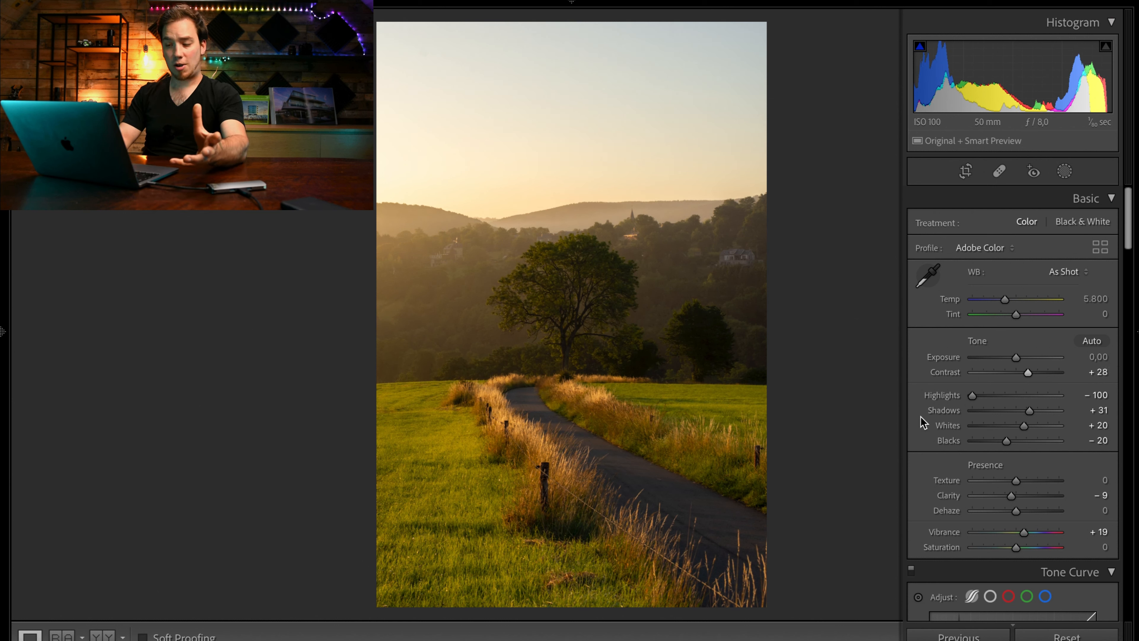
In HSL, shift Yellow hue to -12 and Orange hue to -11 for a golden tone
scroll("down", 3)
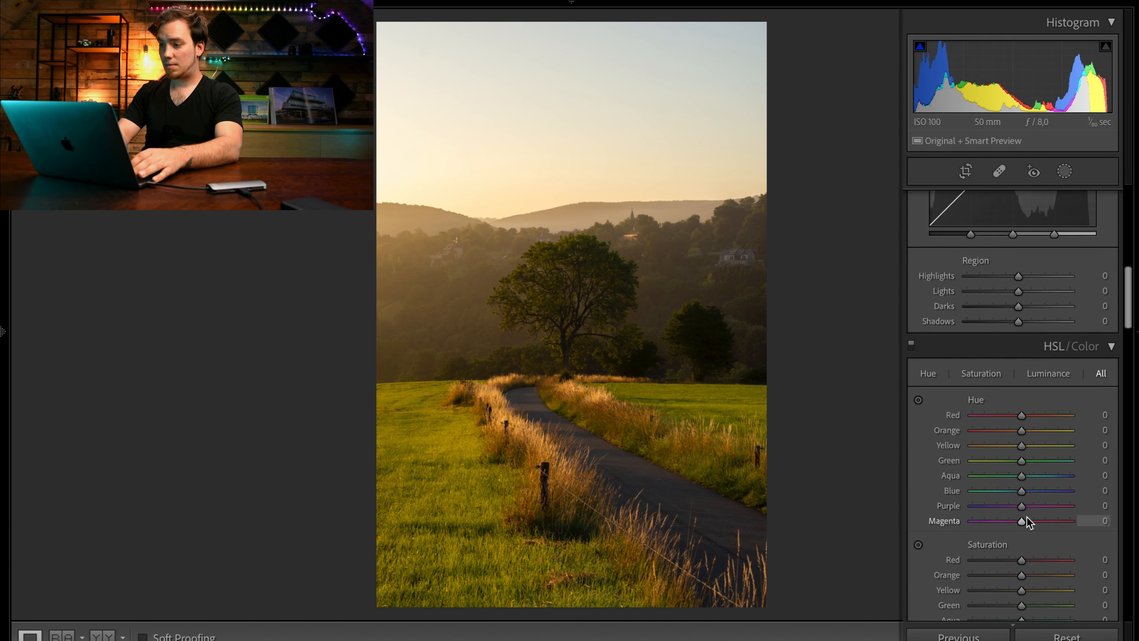
scroll("down", 3)
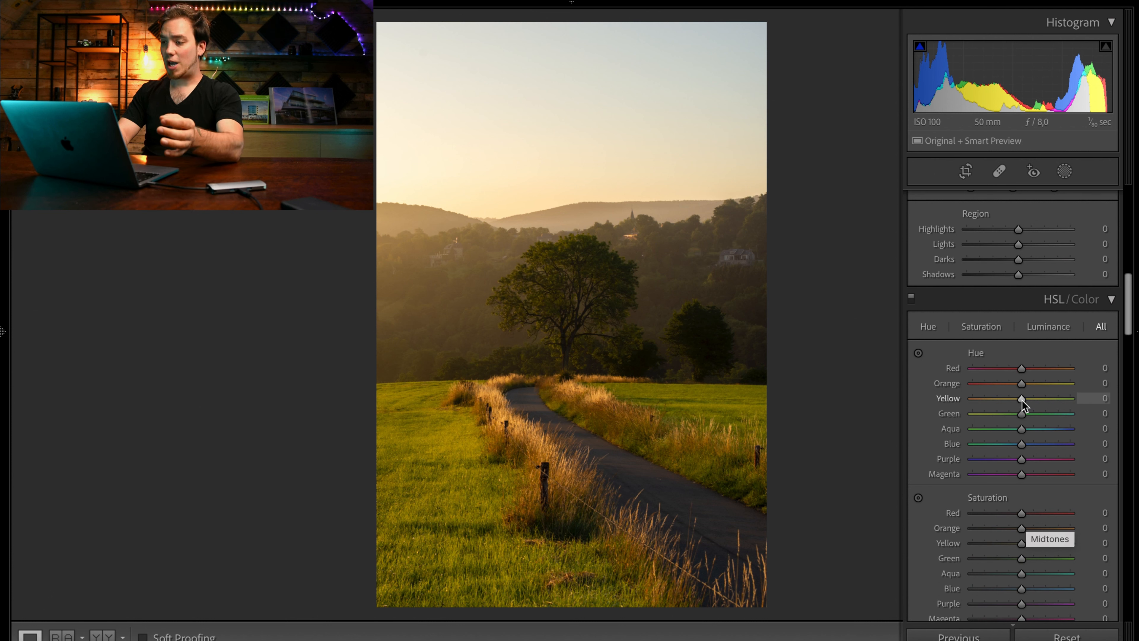
left_click_drag(1023, 398, 1016, 398)
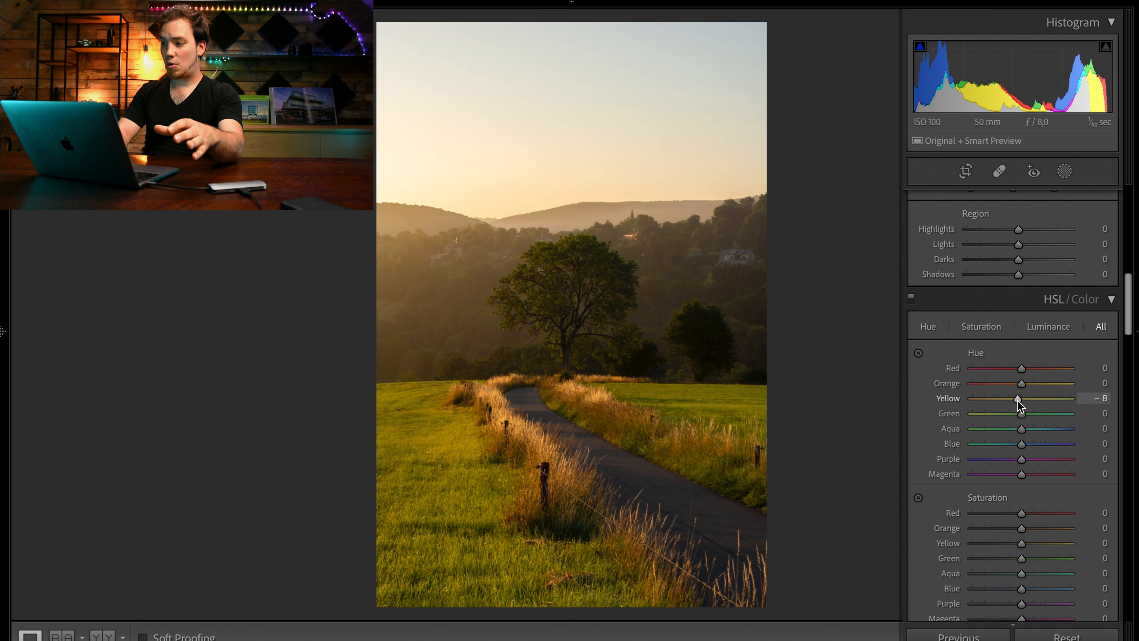
left_click_drag(1020, 398, 1014, 398)
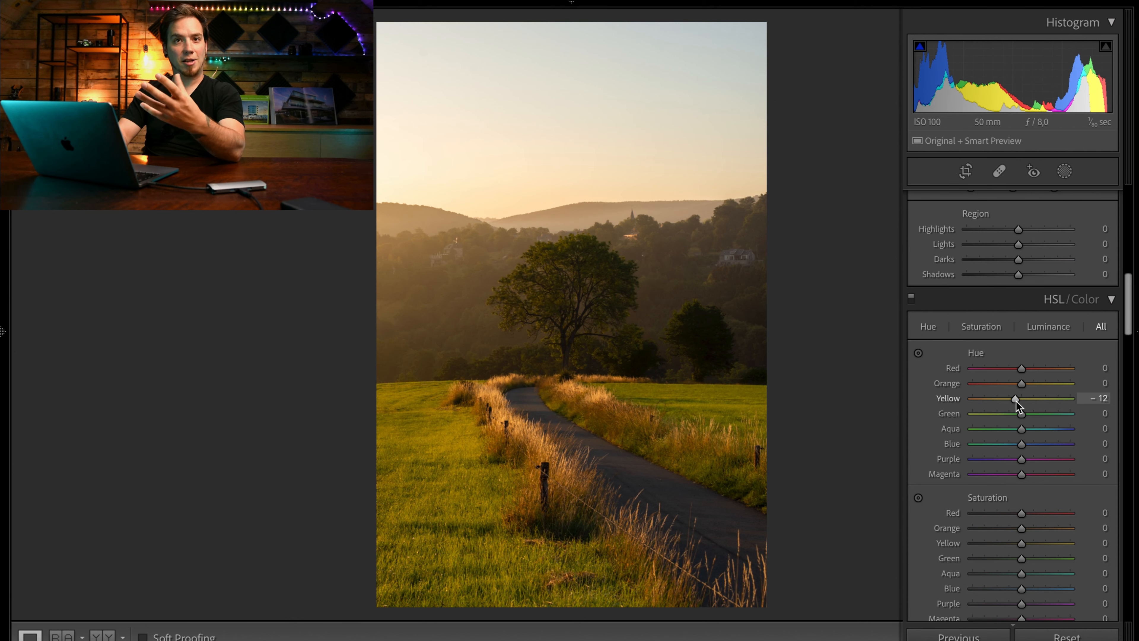
mouse_move(1023, 382)
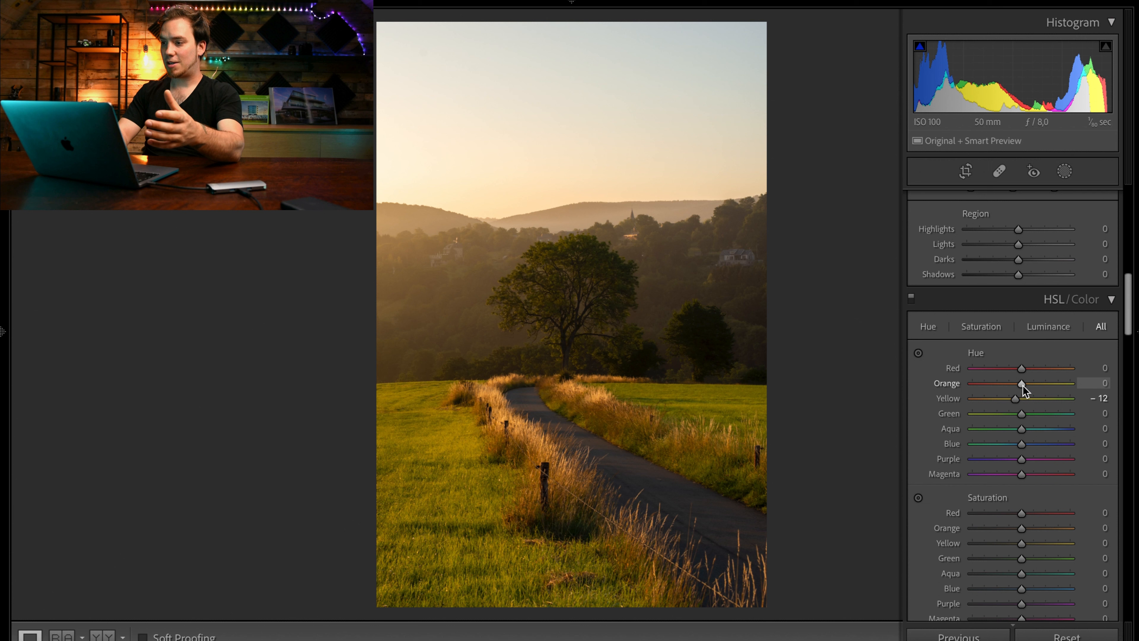
left_click_drag(1021, 383, 1018, 383)
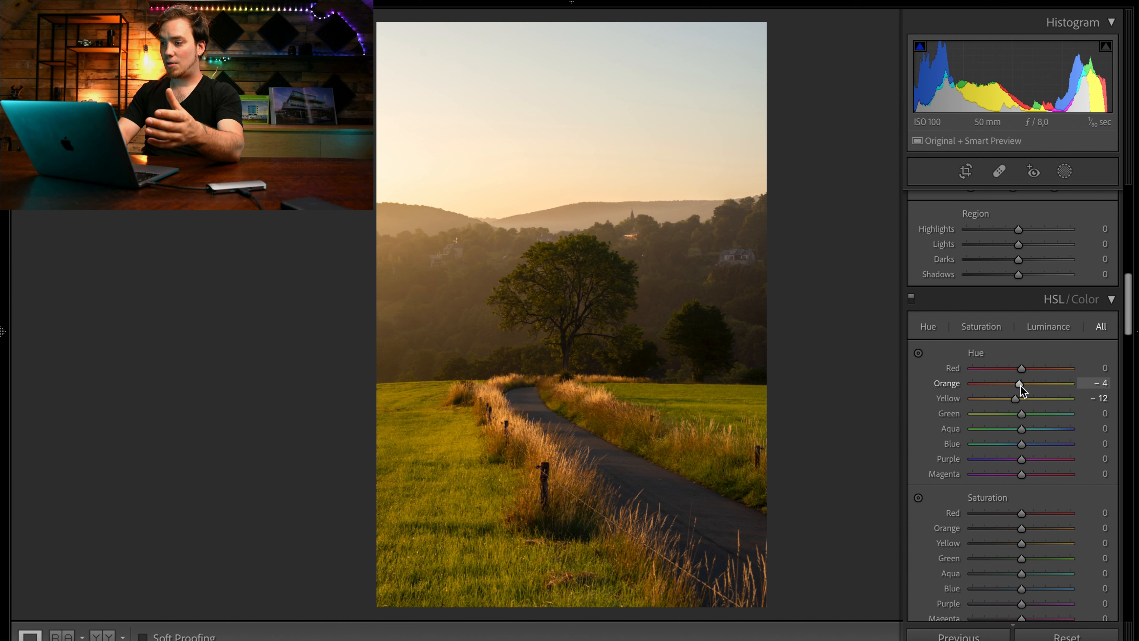
left_click_drag(1019, 384, 1015, 384)
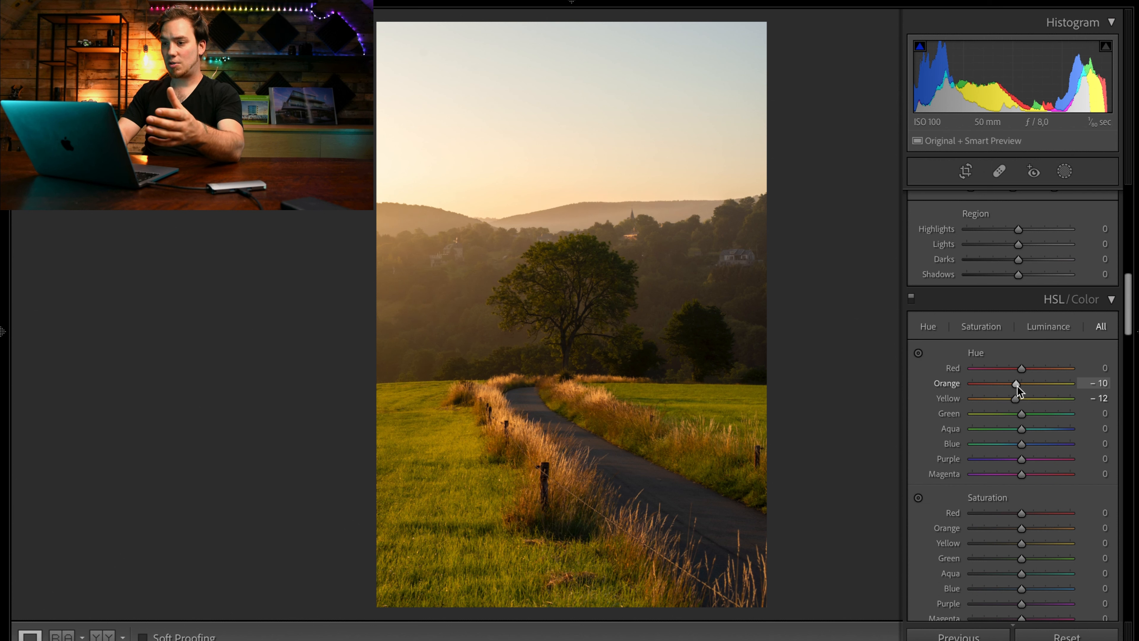
left_click_drag(1020, 384, 1019, 384)
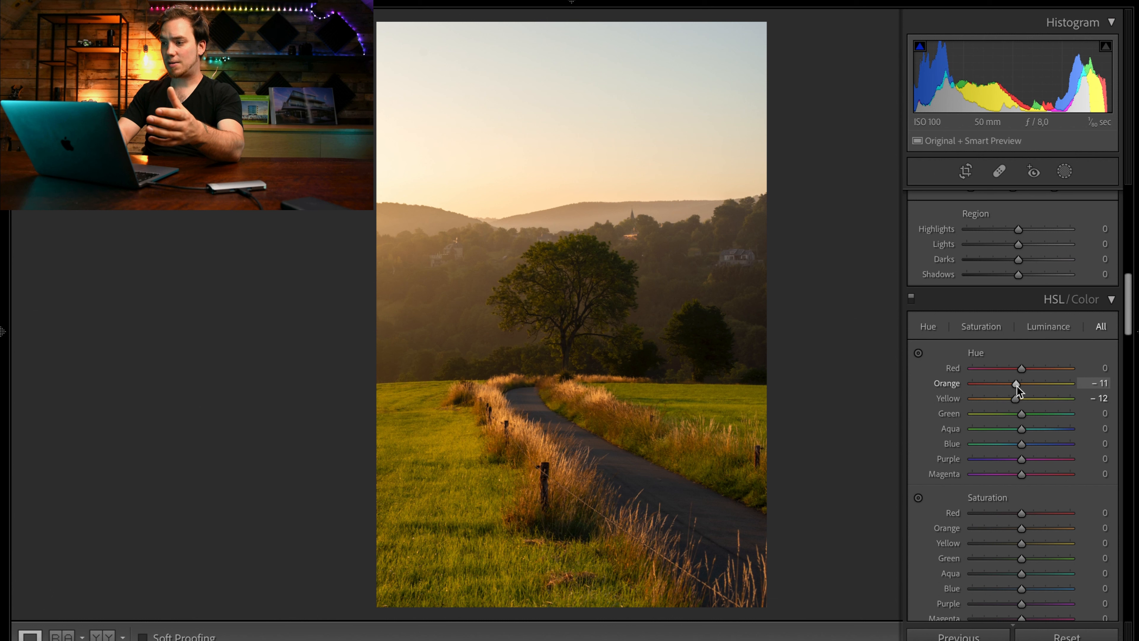
scroll("down", 3)
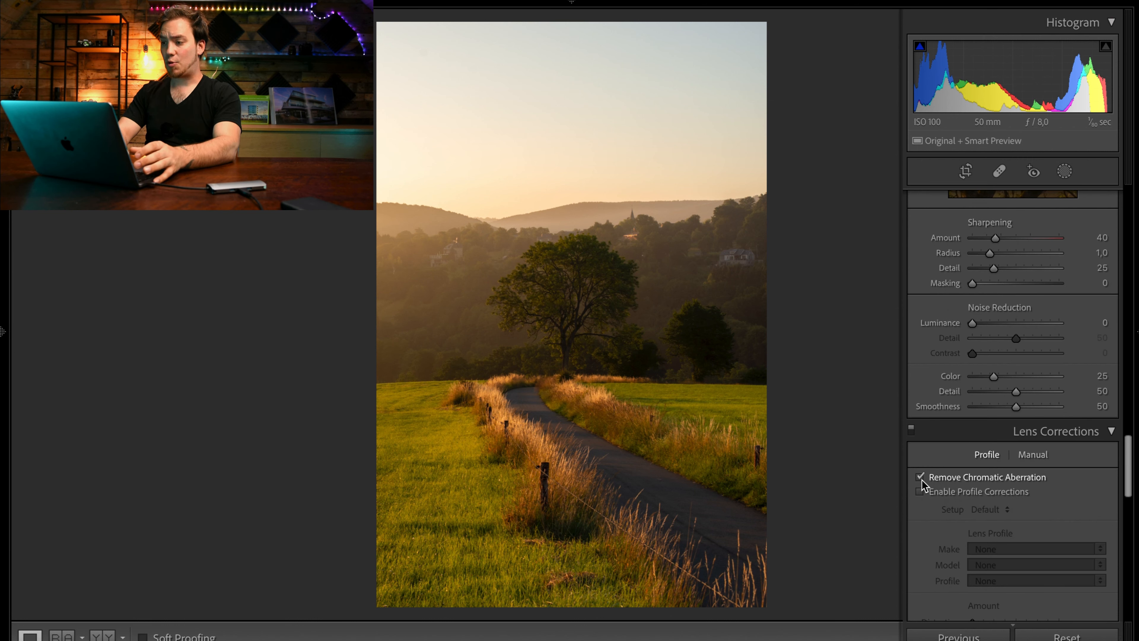
Enable Remove Chromatic Aberration and set the white-balance Tint to +4
left_click(921, 491)
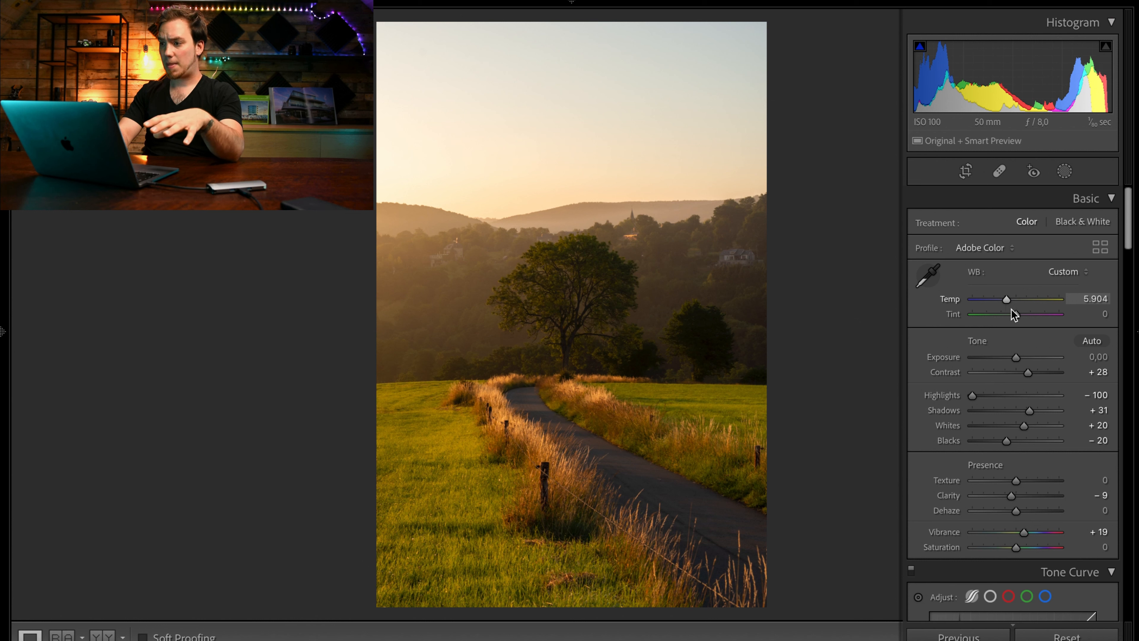
left_click_drag(1010, 314, 1017, 314)
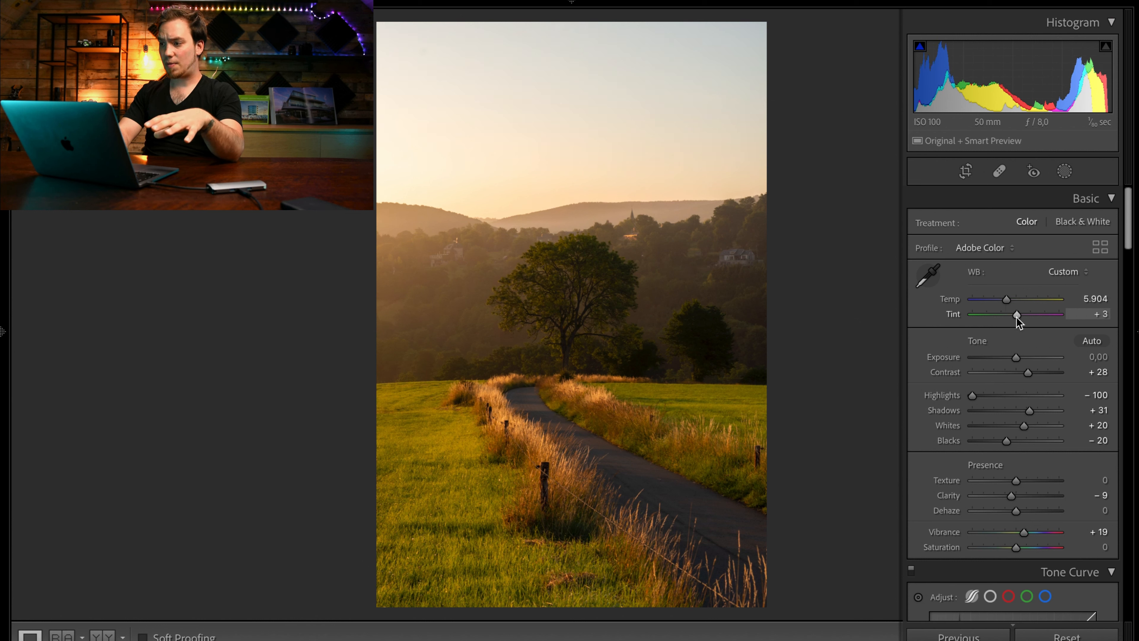
left_click_drag(1013, 314, 1015, 314)
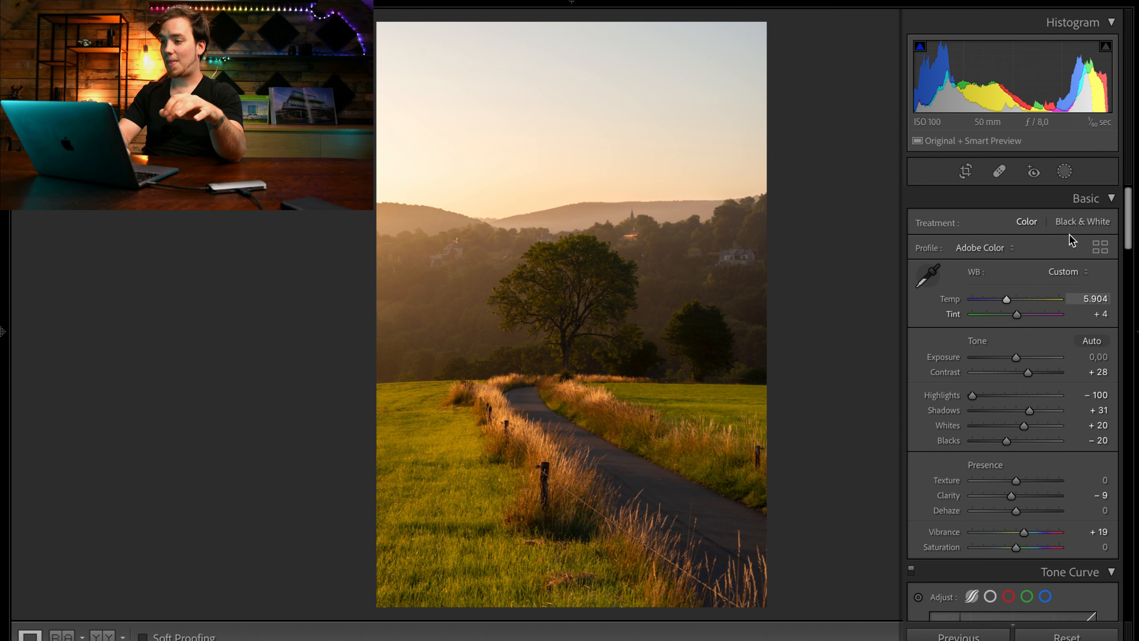
left_click(1064, 171)
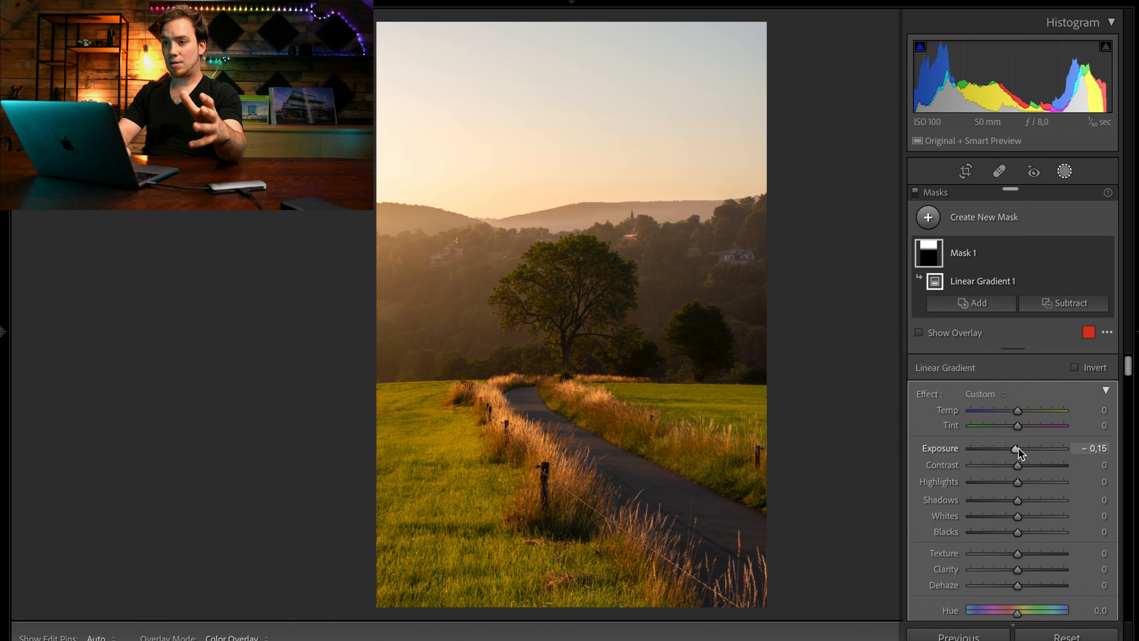
Lower the sky gradient's Exposure to about -0.32
left_click_drag(1017, 449, 1015, 449)
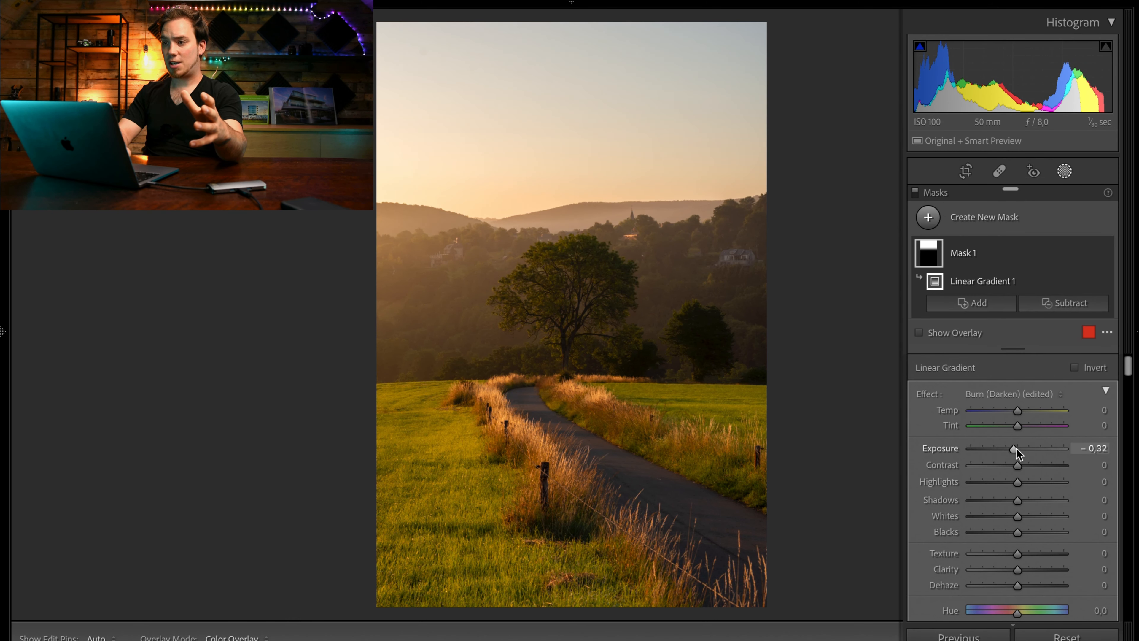
left_click_drag(1015, 448, 1014, 449)
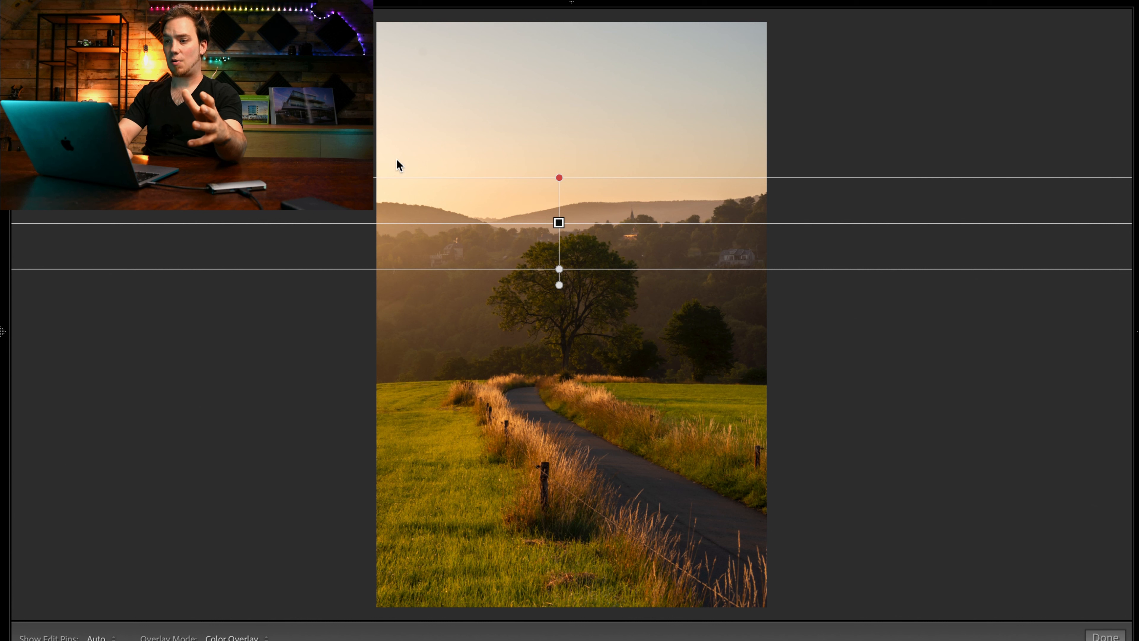
mouse_move(1037, 473)
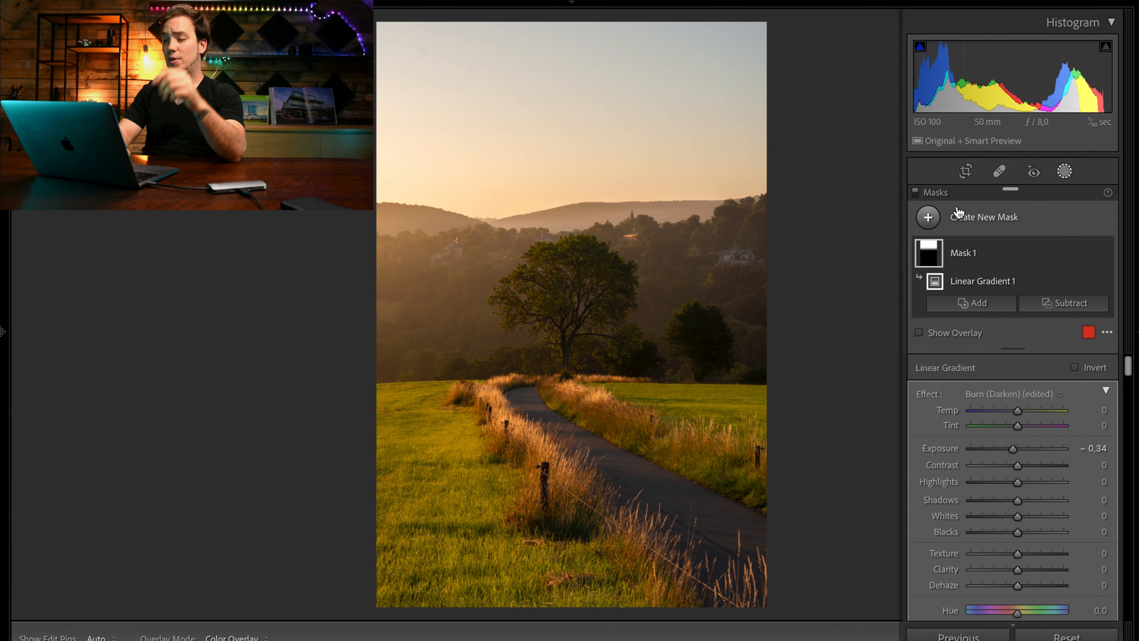
left_click(928, 217)
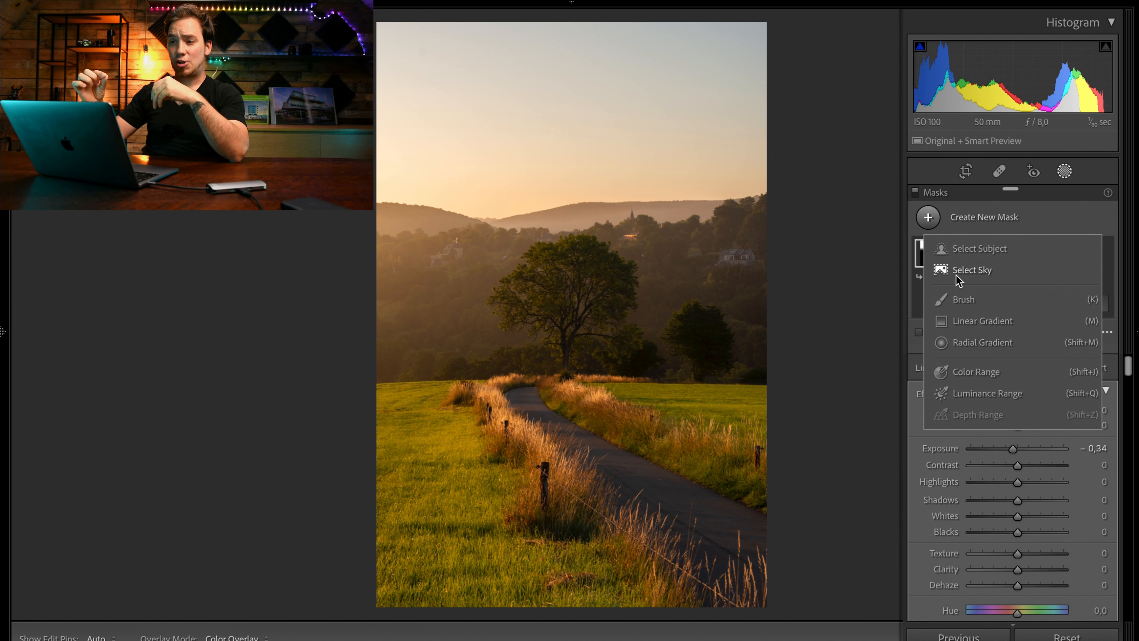
left_click(983, 321)
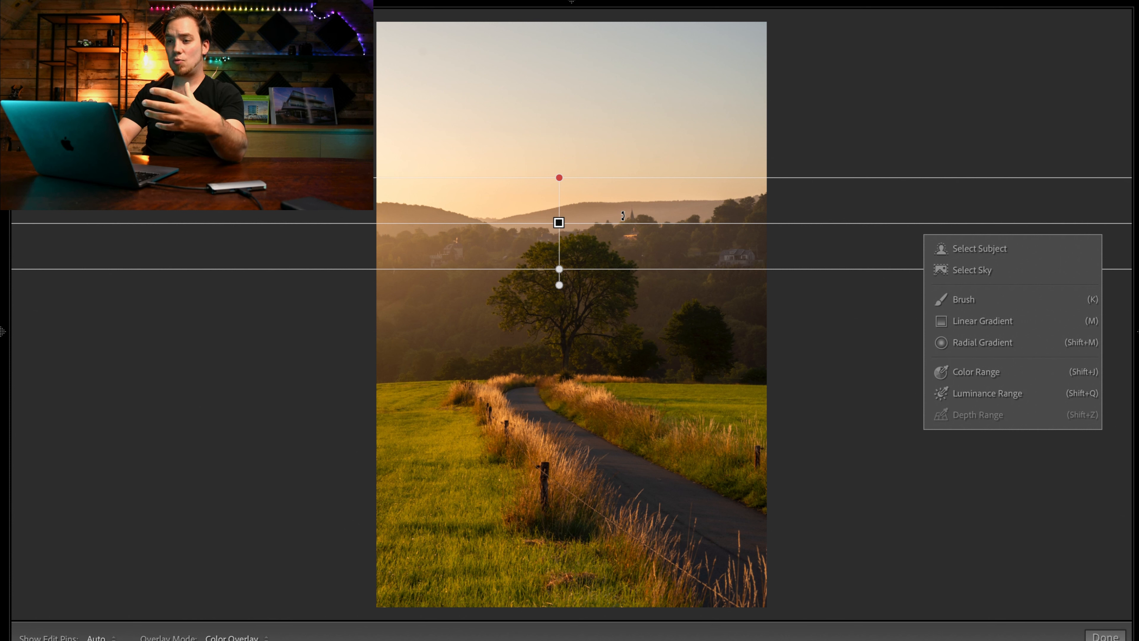
mouse_move(634, 221)
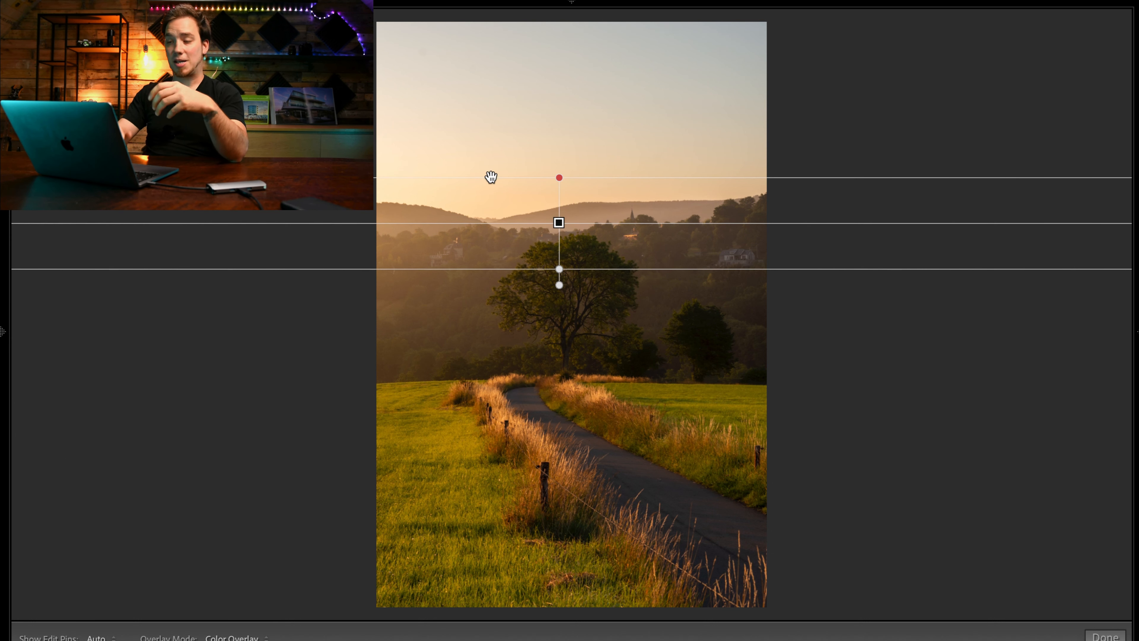
mouse_move(649, 219)
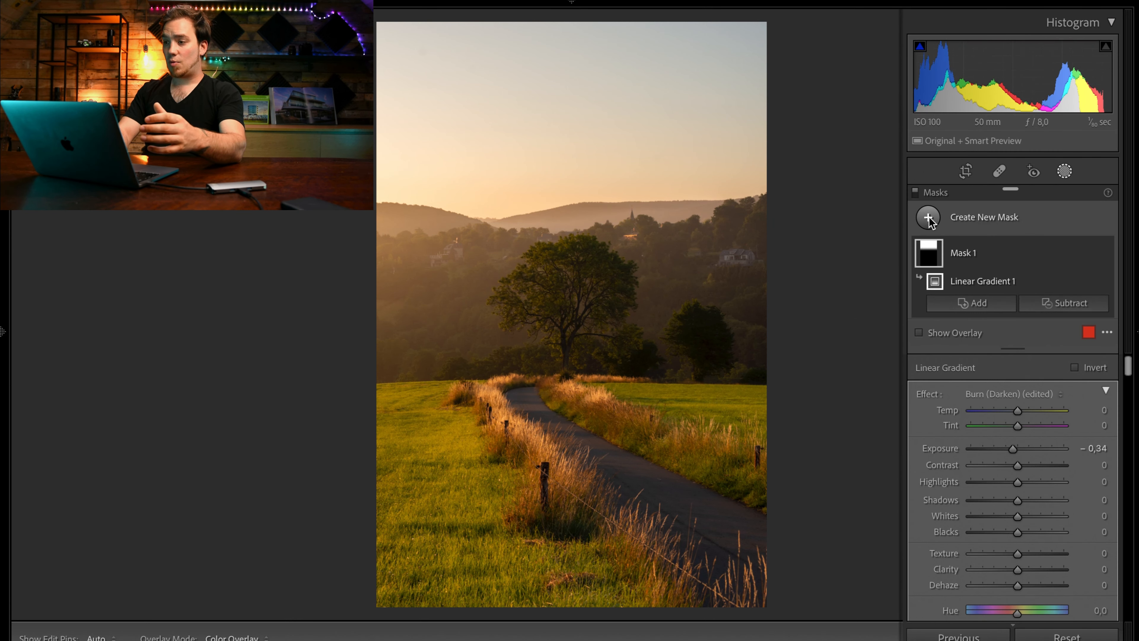
Create a Color Range mask sampled on the tree with Refine at 17, overlay hidden
left_click(927, 216)
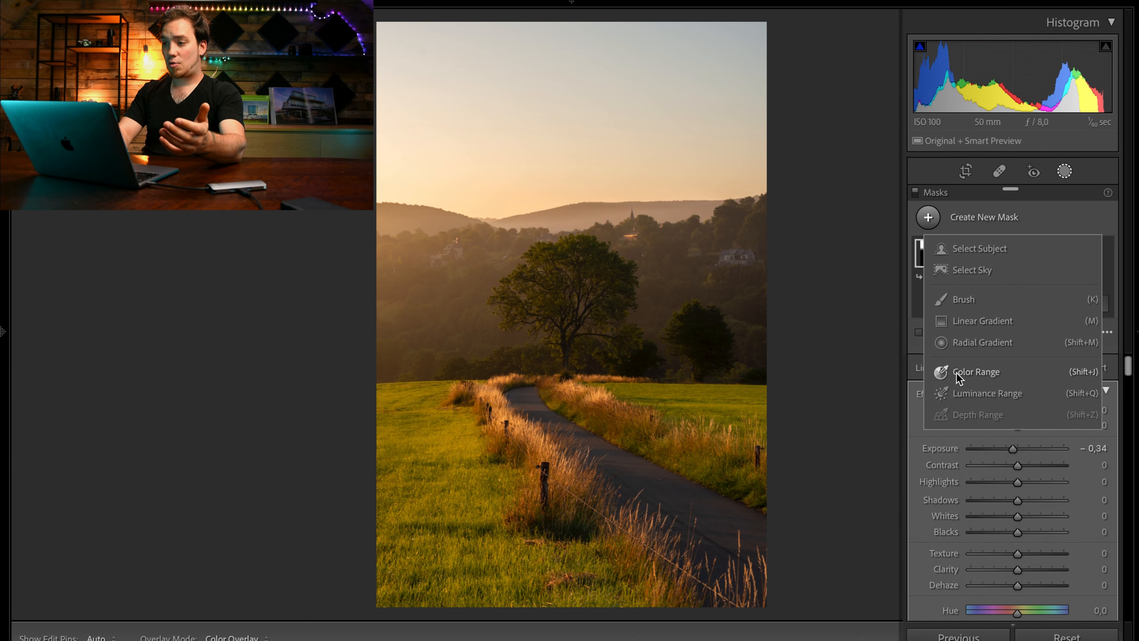
left_click(975, 371)
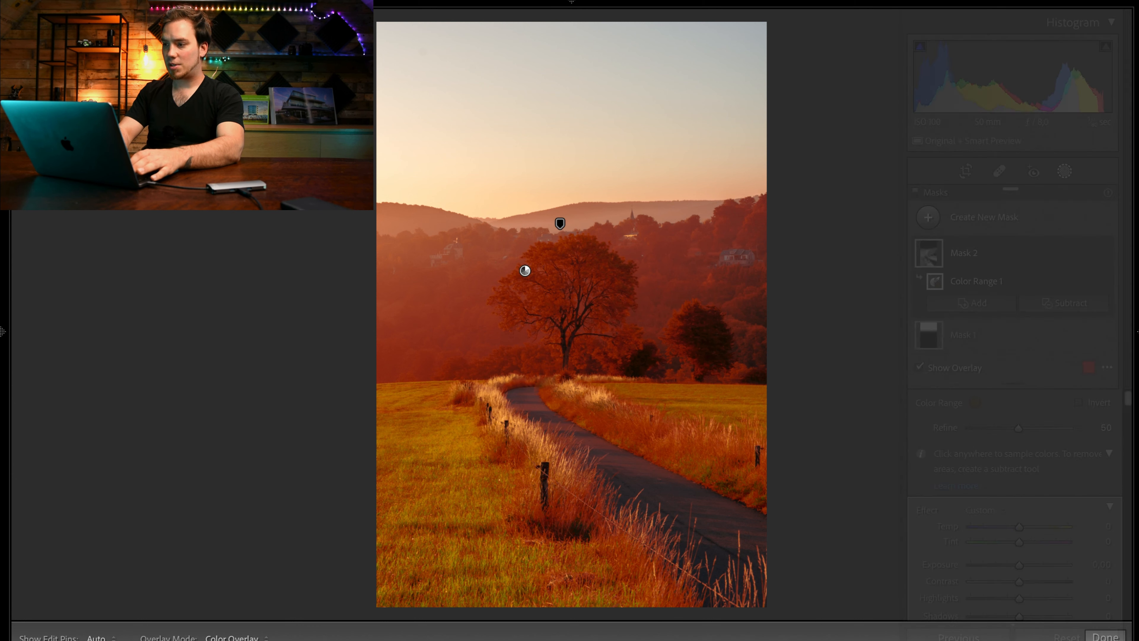
left_click_drag(1017, 428, 1013, 427)
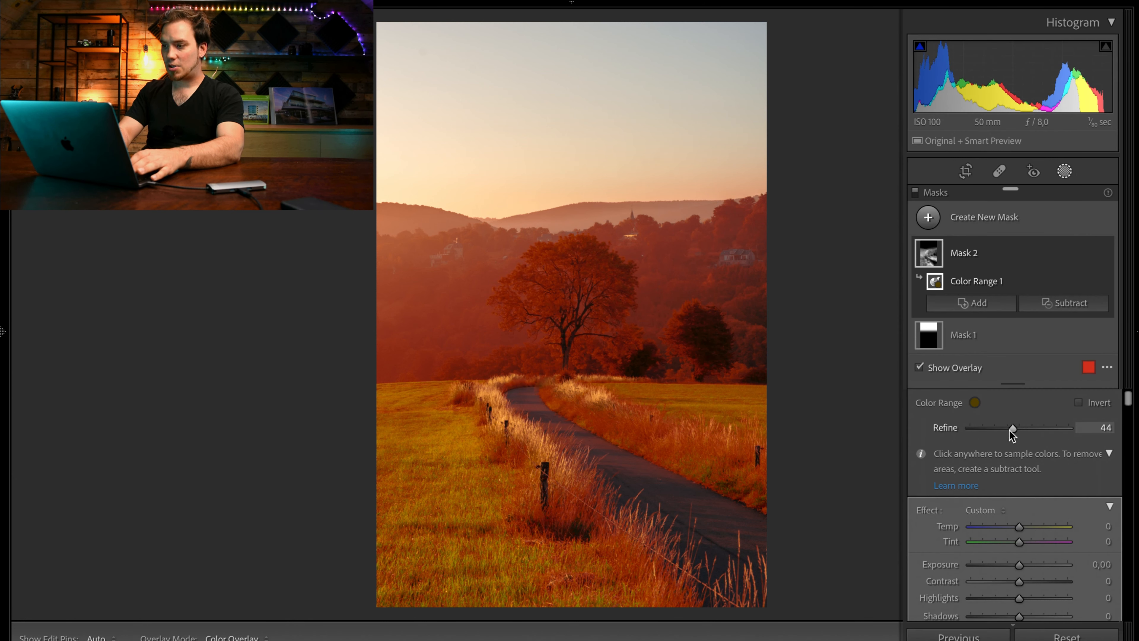
left_click_drag(1012, 428, 986, 428)
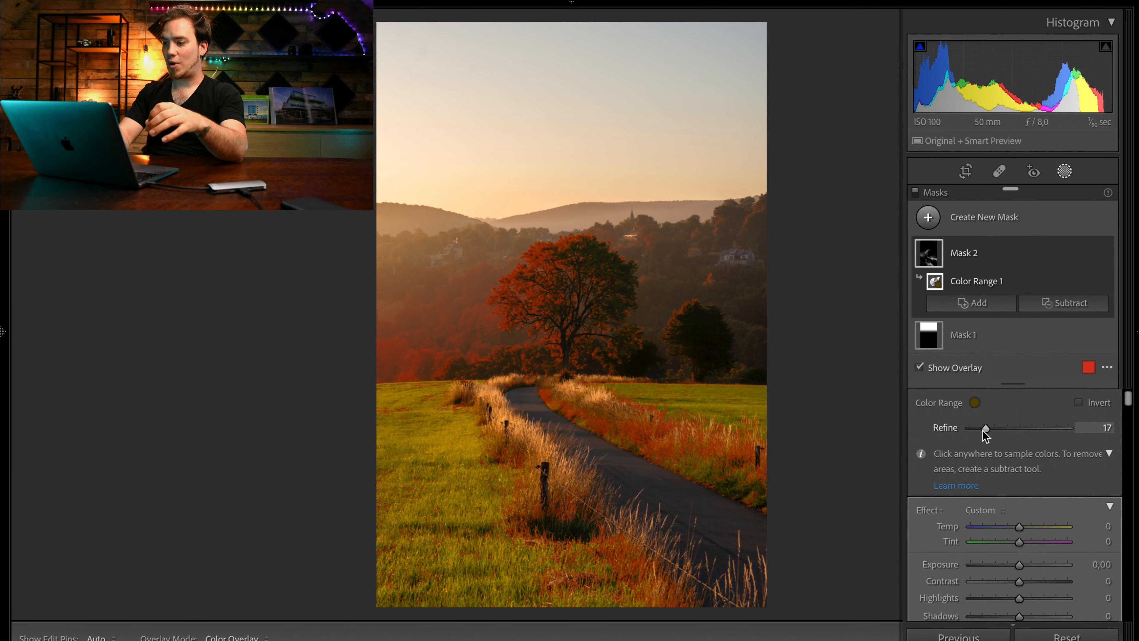
left_click(919, 367)
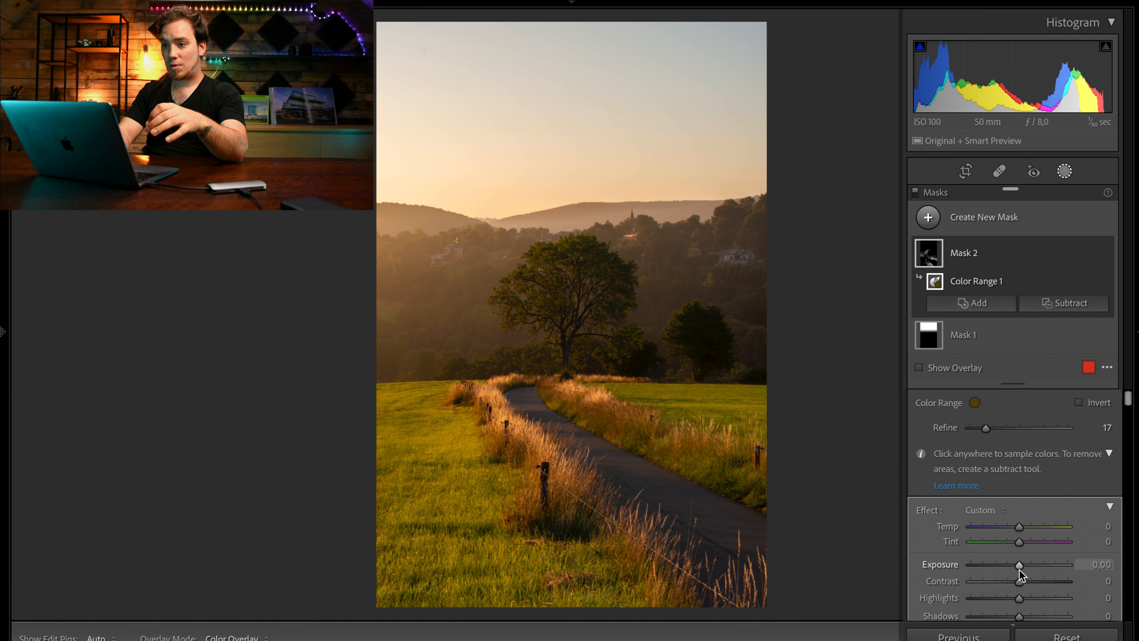
Give the tree mask Exposure +0.29 and Temperature +6
left_click_drag(1019, 566, 1024, 566)
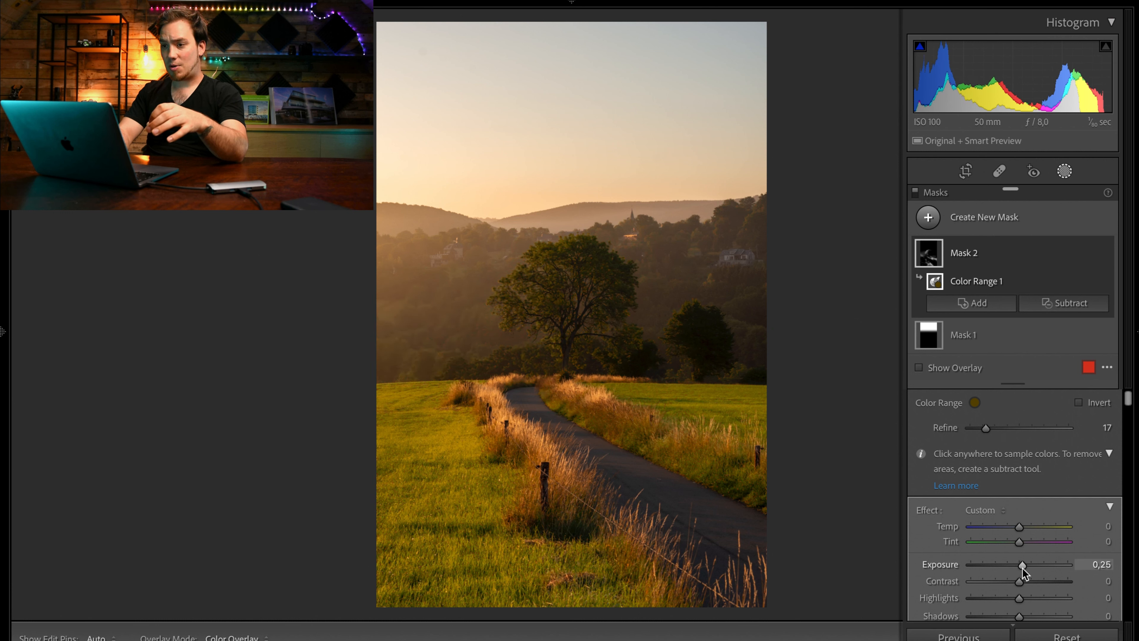
left_click_drag(1020, 566, 1023, 566)
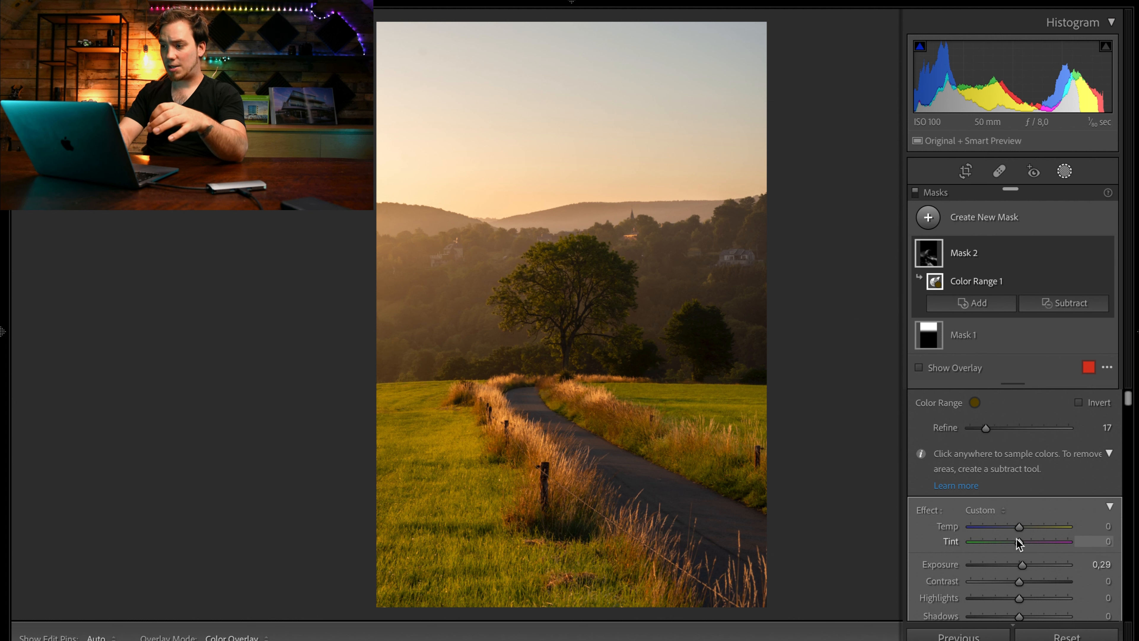
left_click_drag(1019, 526, 1024, 528)
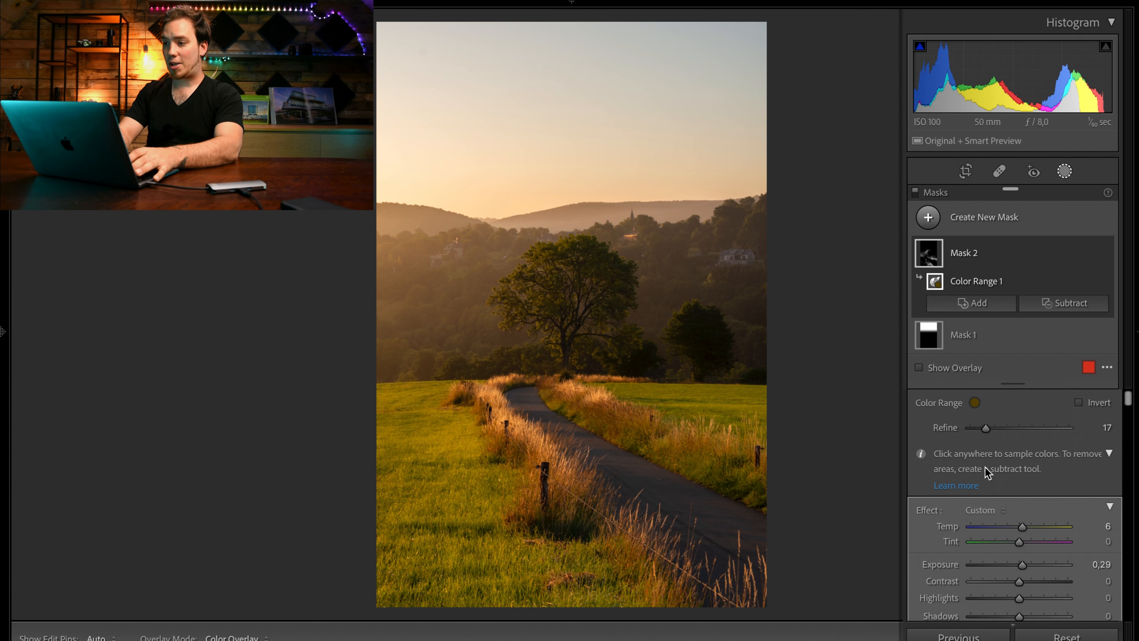
left_click(918, 368)
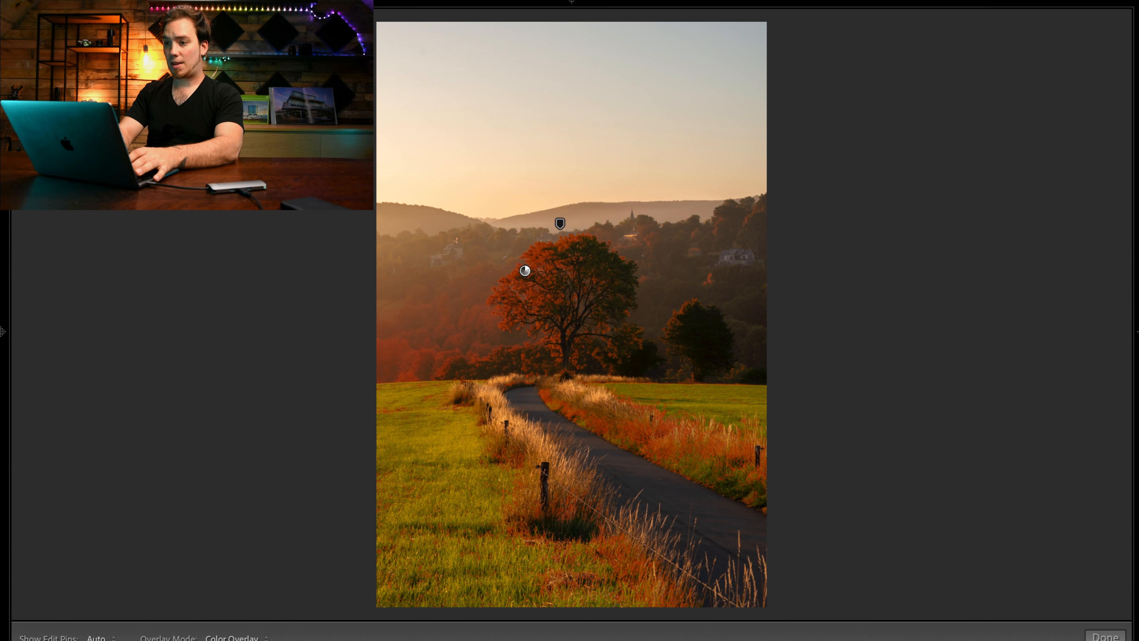
Subtract-brush the area right of the main tree out of the tree mask
left_click(1064, 303)
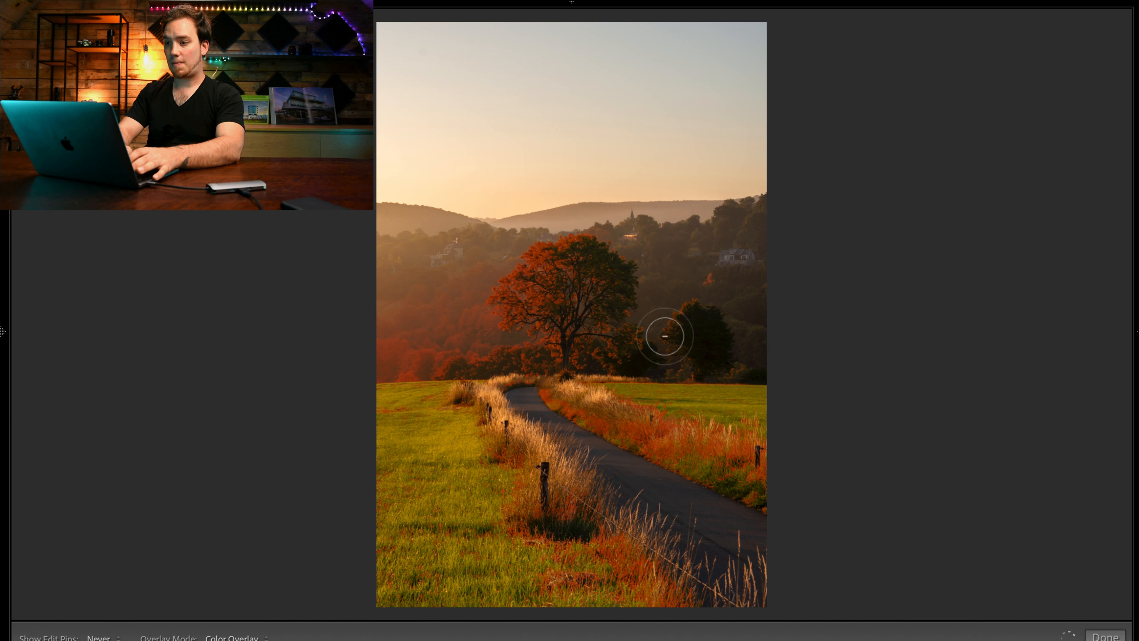
left_click_drag(665, 335, 637, 352)
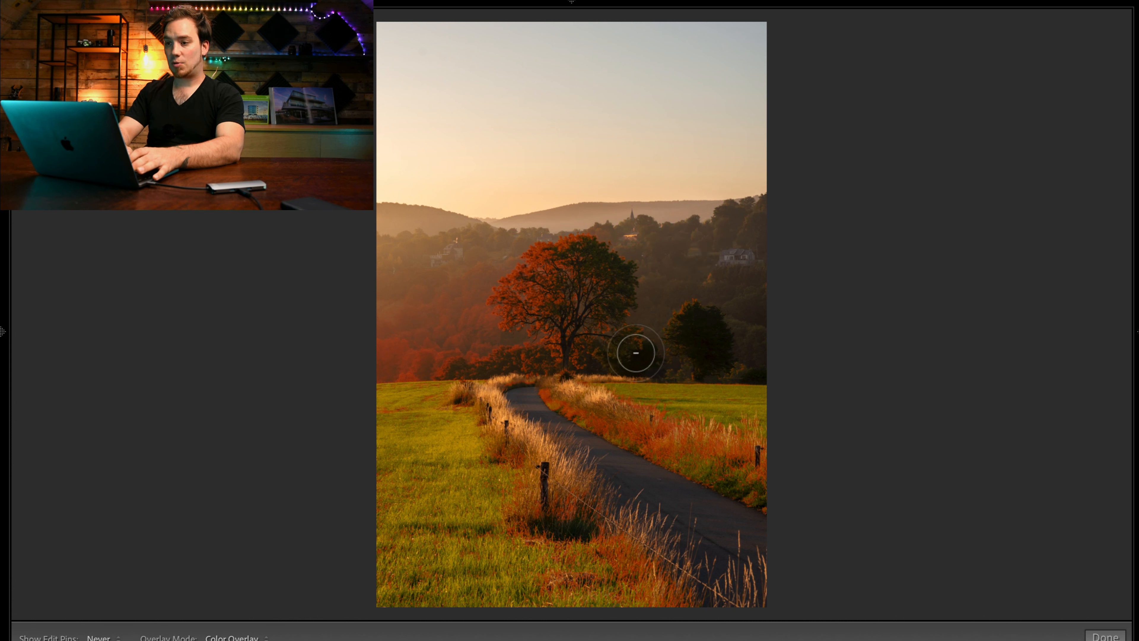
left_click_drag(636, 353, 662, 436)
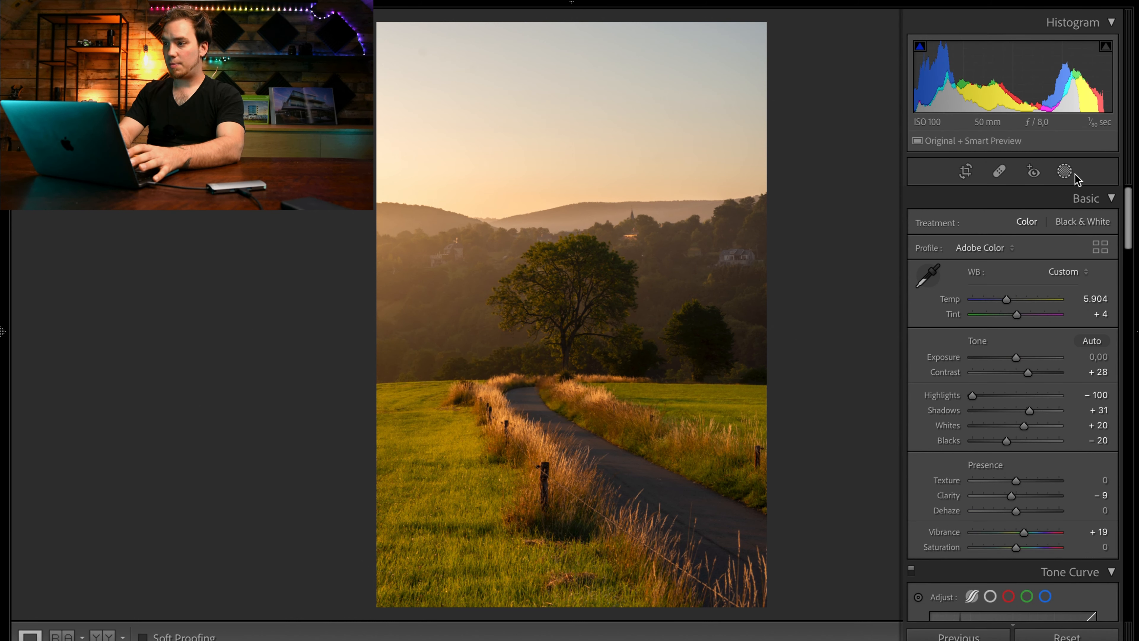
Sample a colour-range mask on the foliage with Refine 28 and Exposure +0.22
left_click(1064, 171)
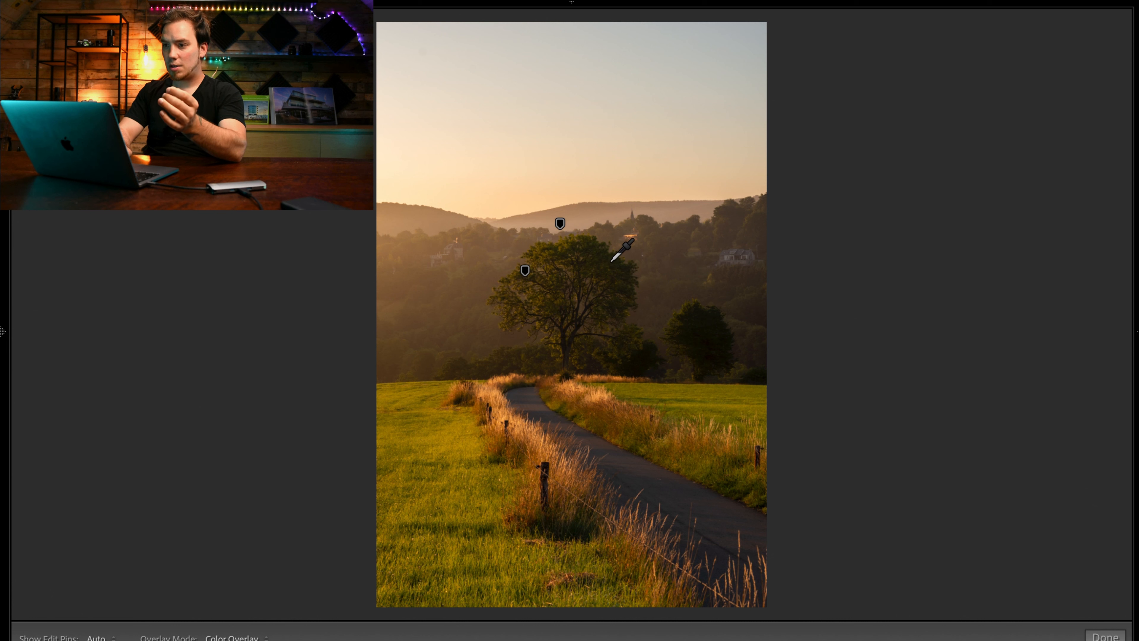
left_click(607, 262)
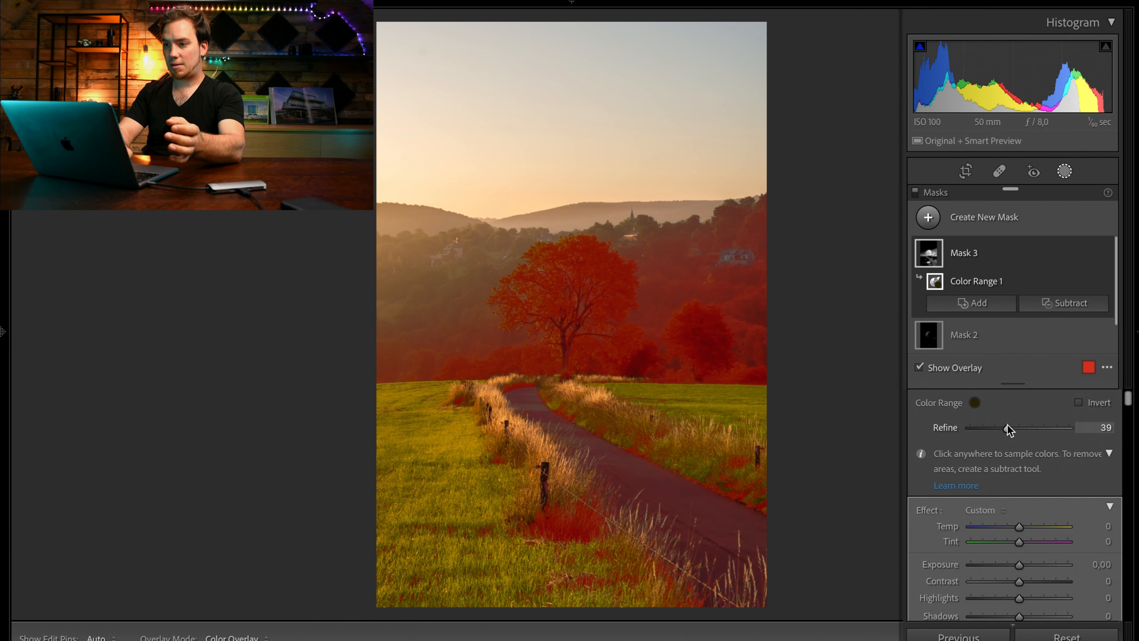
left_click_drag(1008, 428, 997, 427)
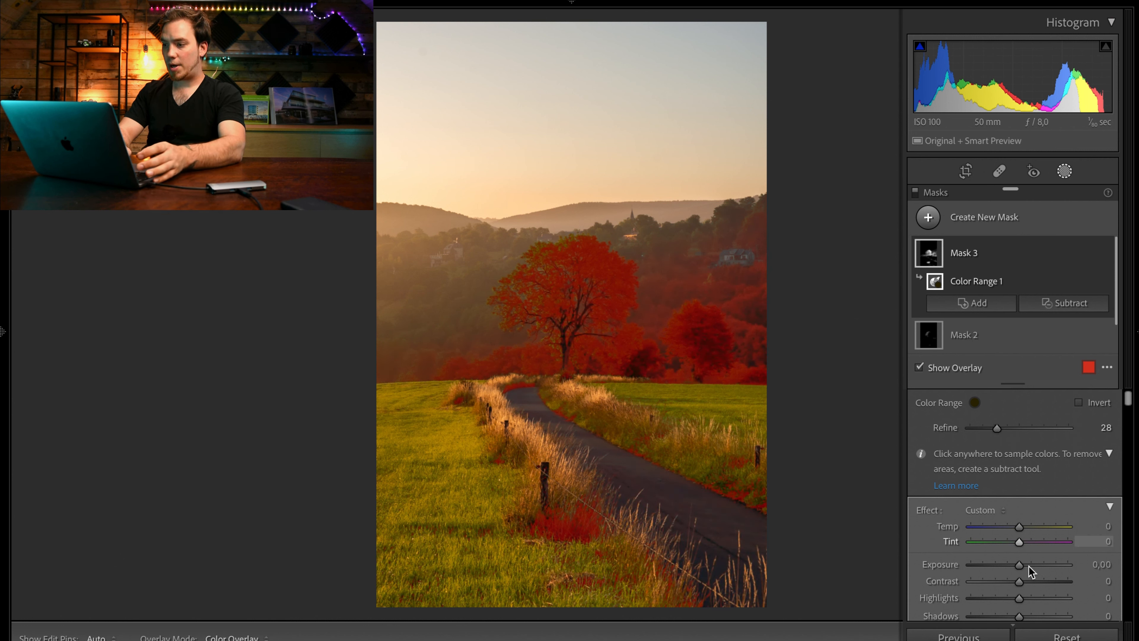
left_click_drag(1020, 564, 1024, 563)
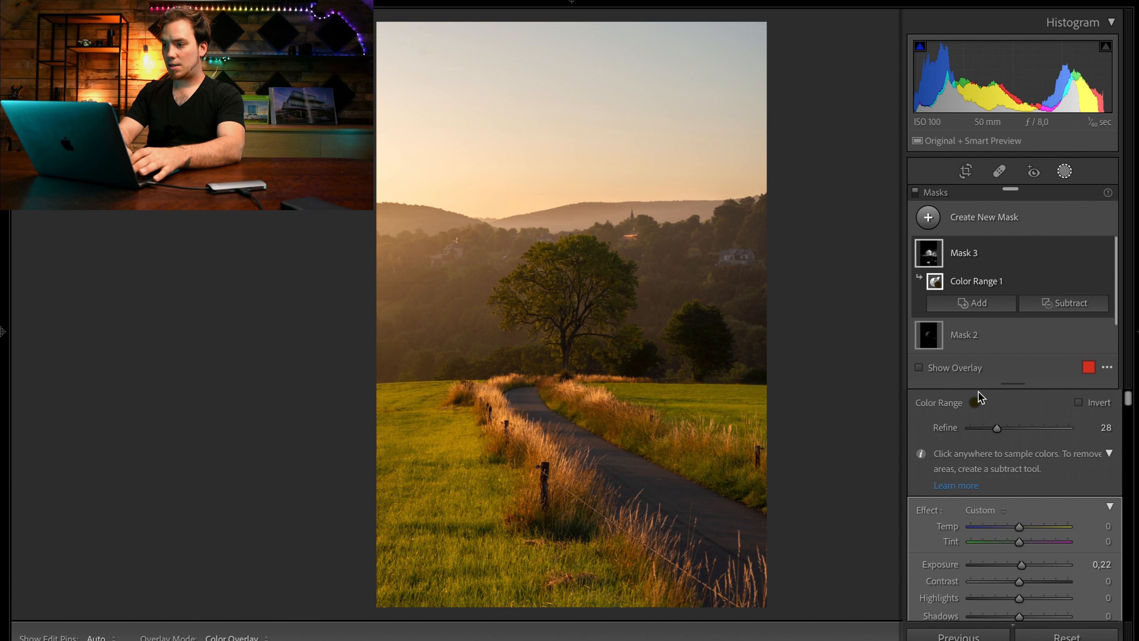
Subtract-brush the grass edges, background trees and hillside so mainly the lone tree stays masked
left_click(1069, 303)
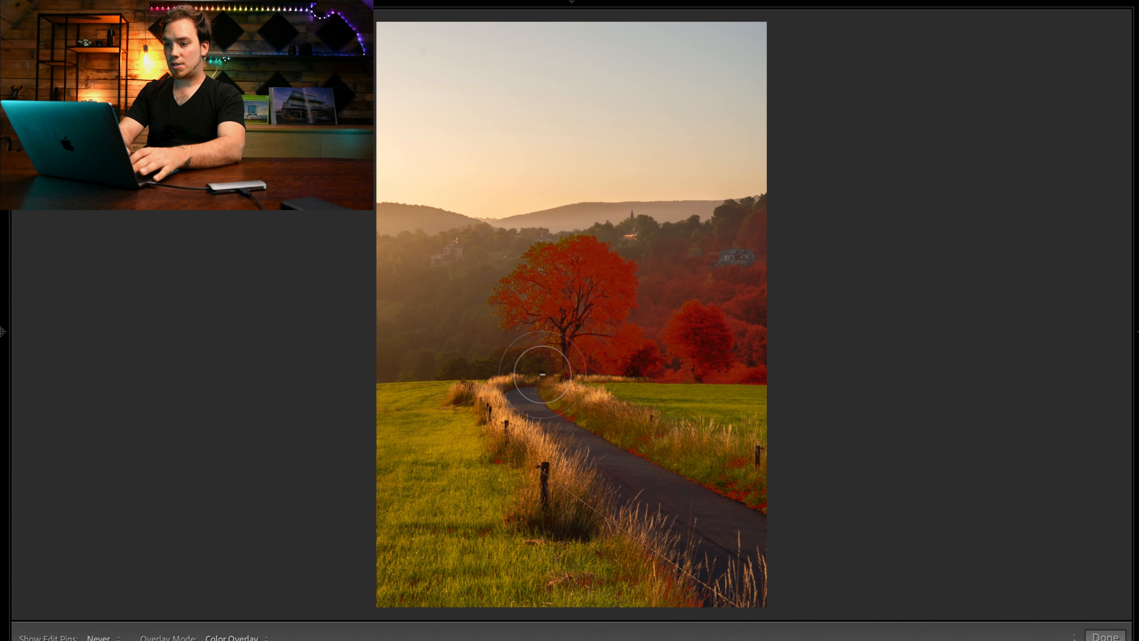
left_click_drag(541, 375, 773, 498)
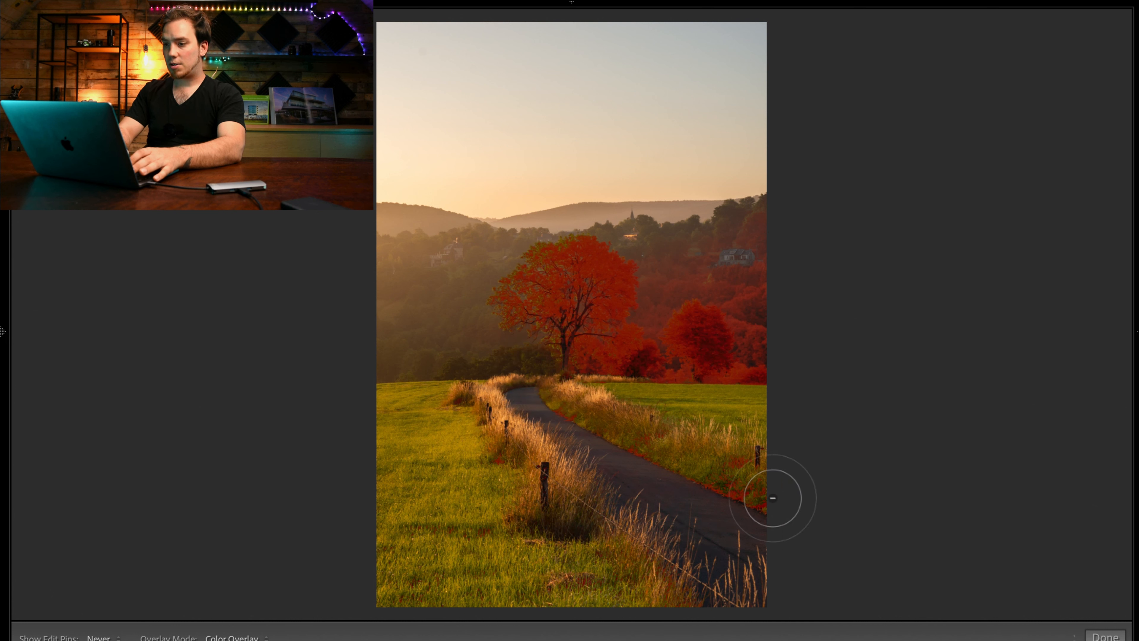
left_click_drag(770, 497, 643, 353)
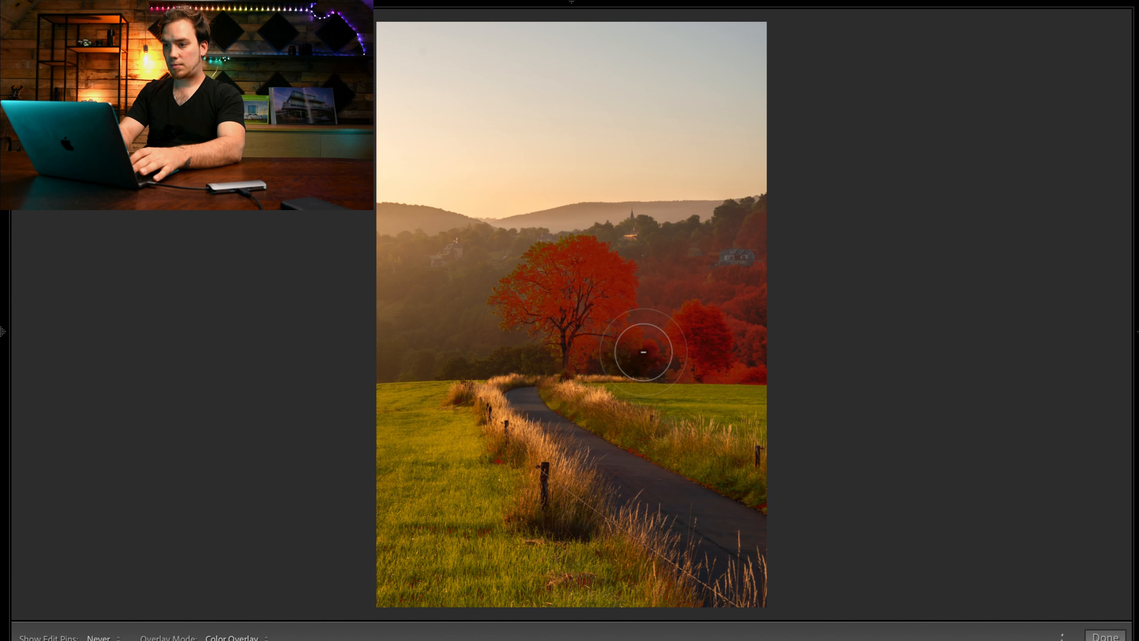
left_click_drag(643, 351, 726, 269)
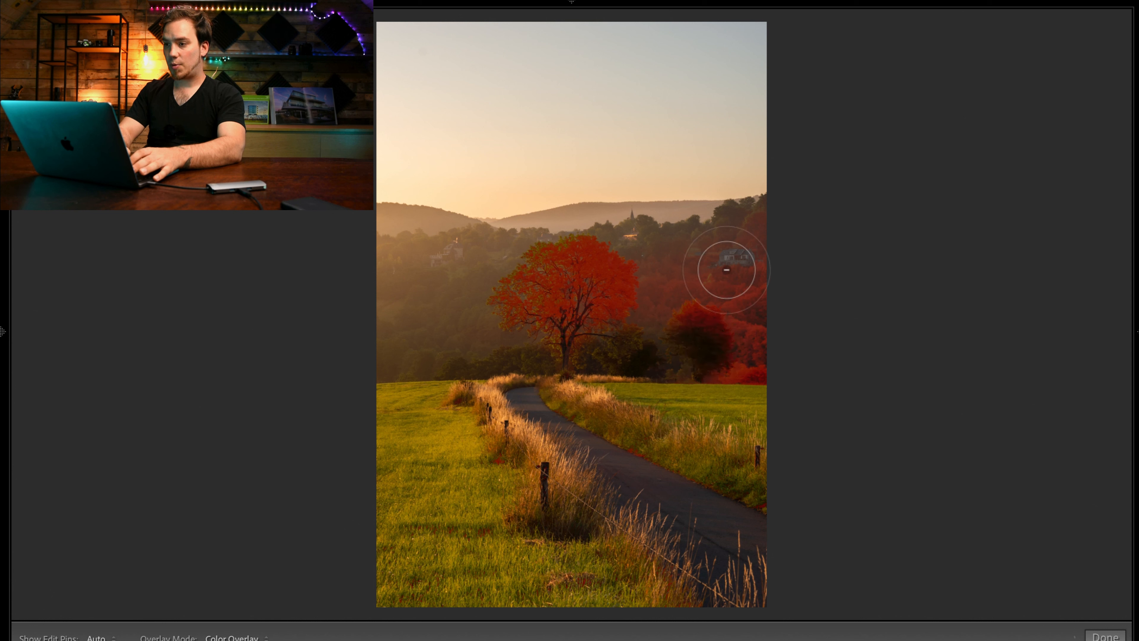
left_click_drag(727, 268, 705, 283)
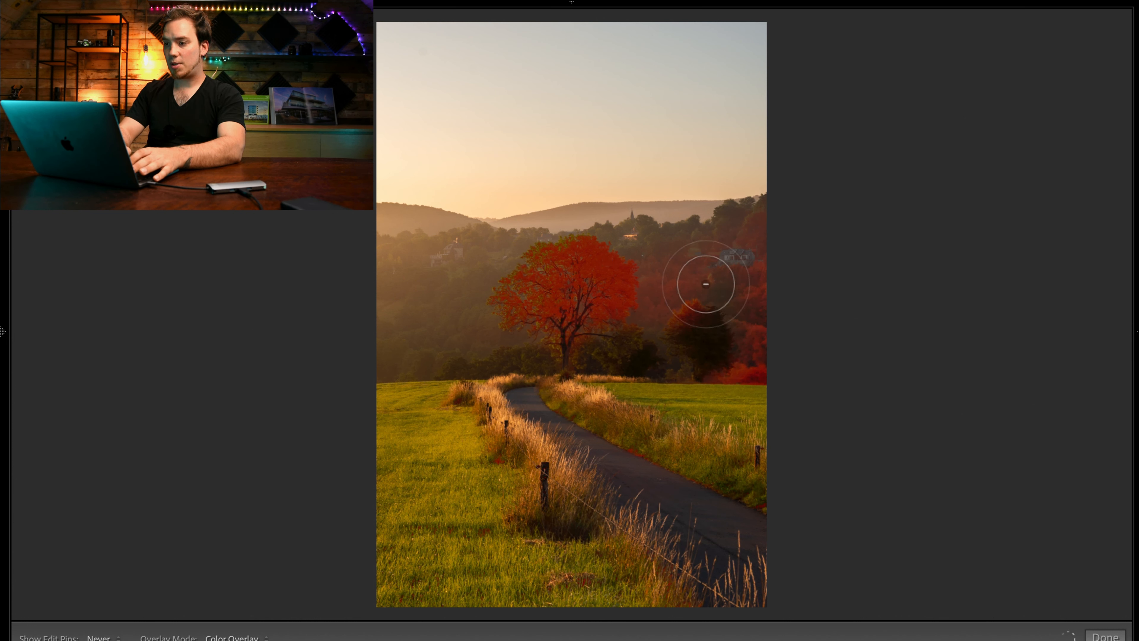
left_click_drag(705, 283, 668, 318)
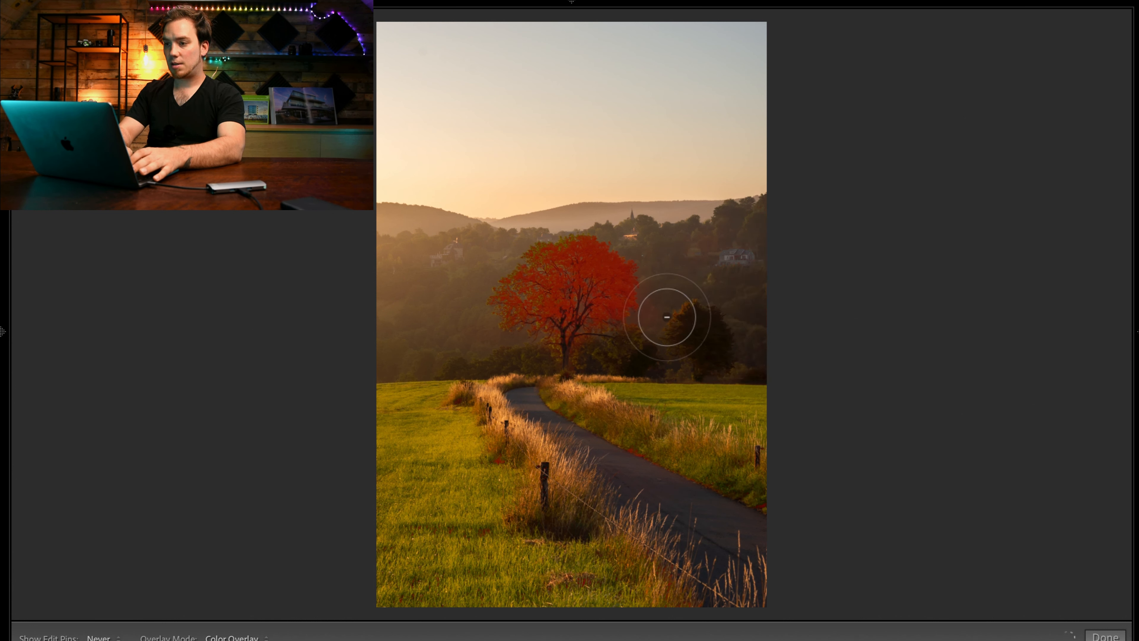
left_click_drag(668, 316, 692, 243)
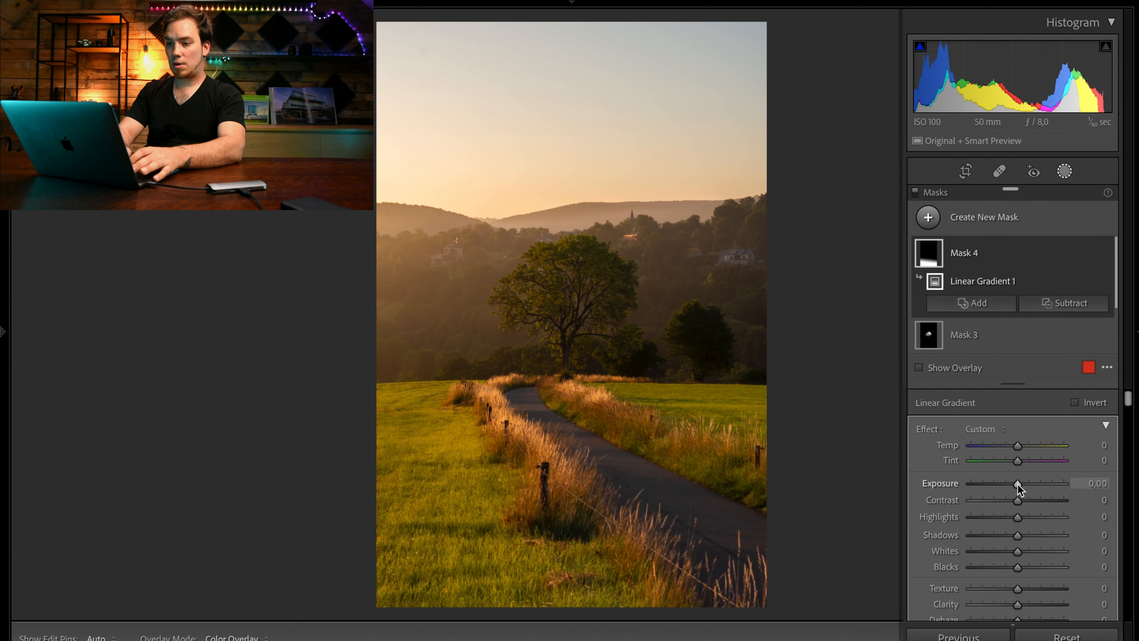
Set the foreground gradient's Exposure to -0.35
left_click_drag(1019, 484, 1015, 484)
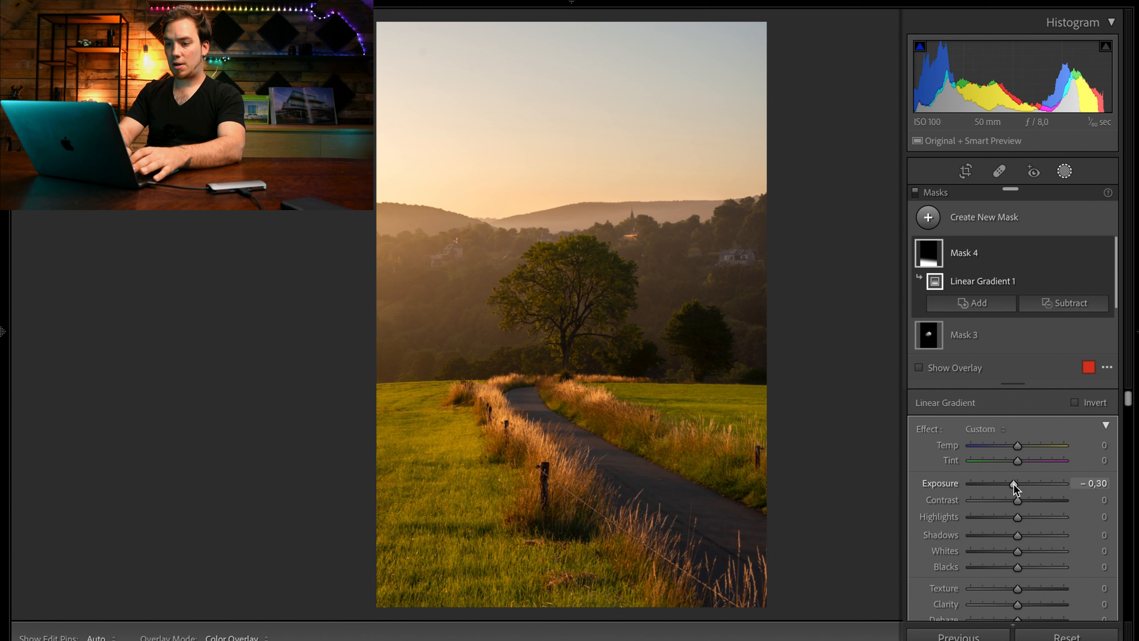
left_click_drag(1018, 482, 1015, 482)
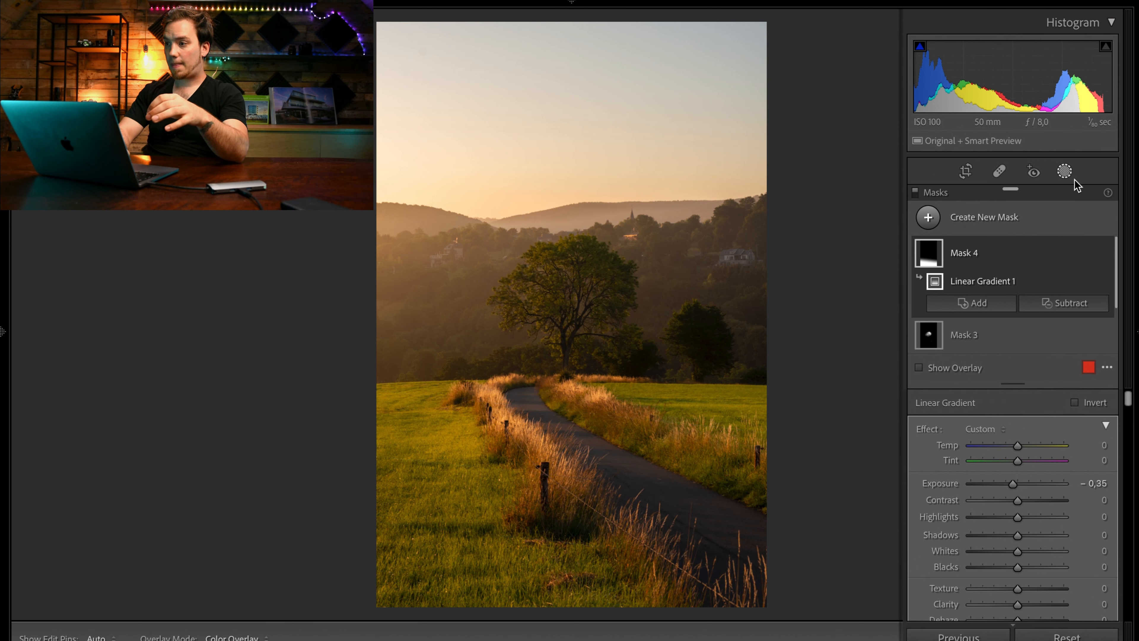
Warm the global white balance Temp from 5904 to 6105 in the Basic panel
left_click(1063, 171)
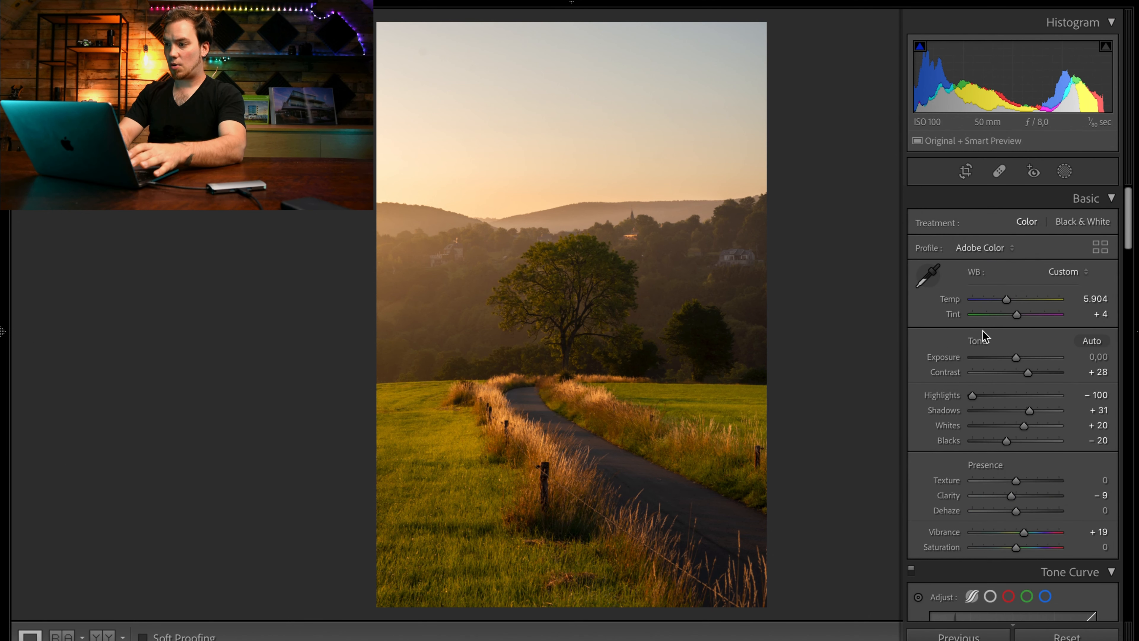
mouse_move(1007, 303)
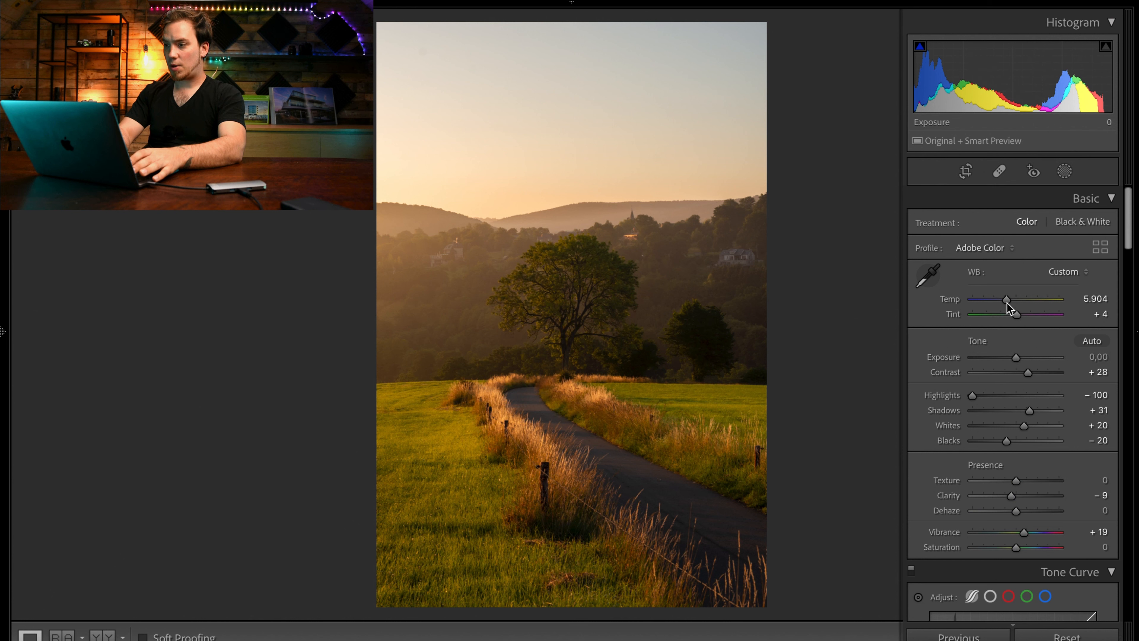
left_click_drag(1006, 301, 1009, 302)
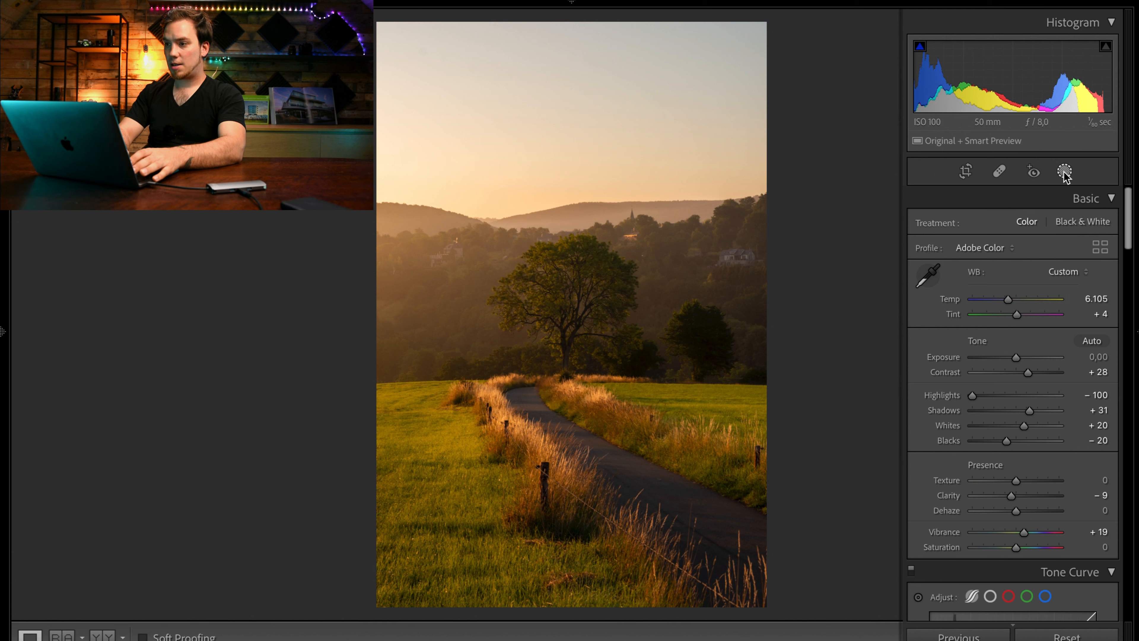
left_click(1064, 171)
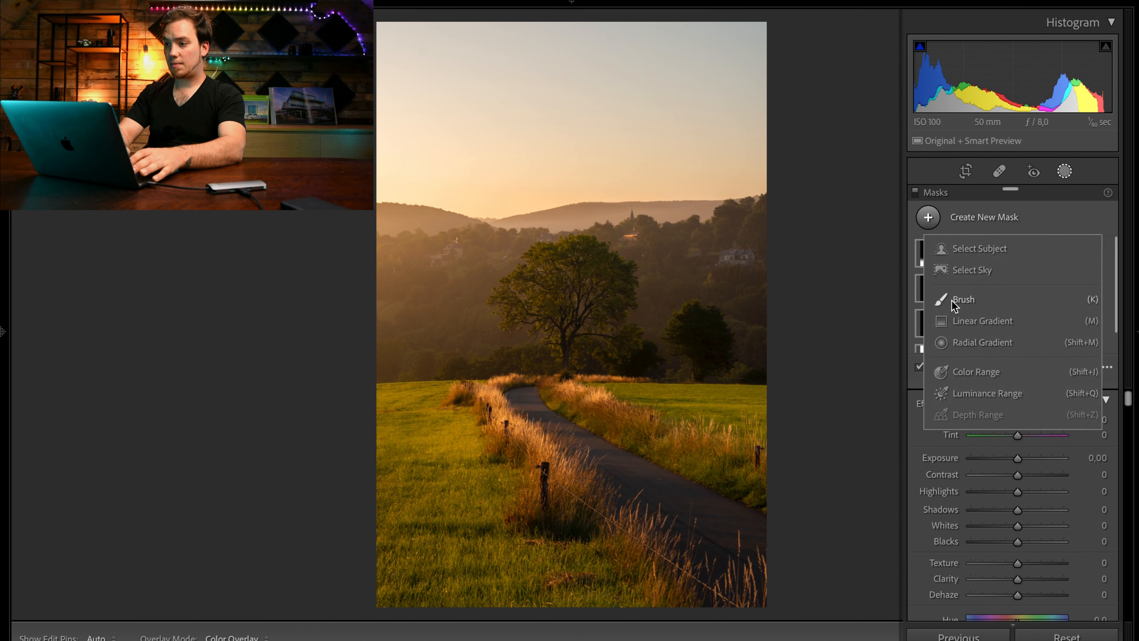
Add a radial gradient on the left edge with Feather 100 and Temp +13
left_click(963, 298)
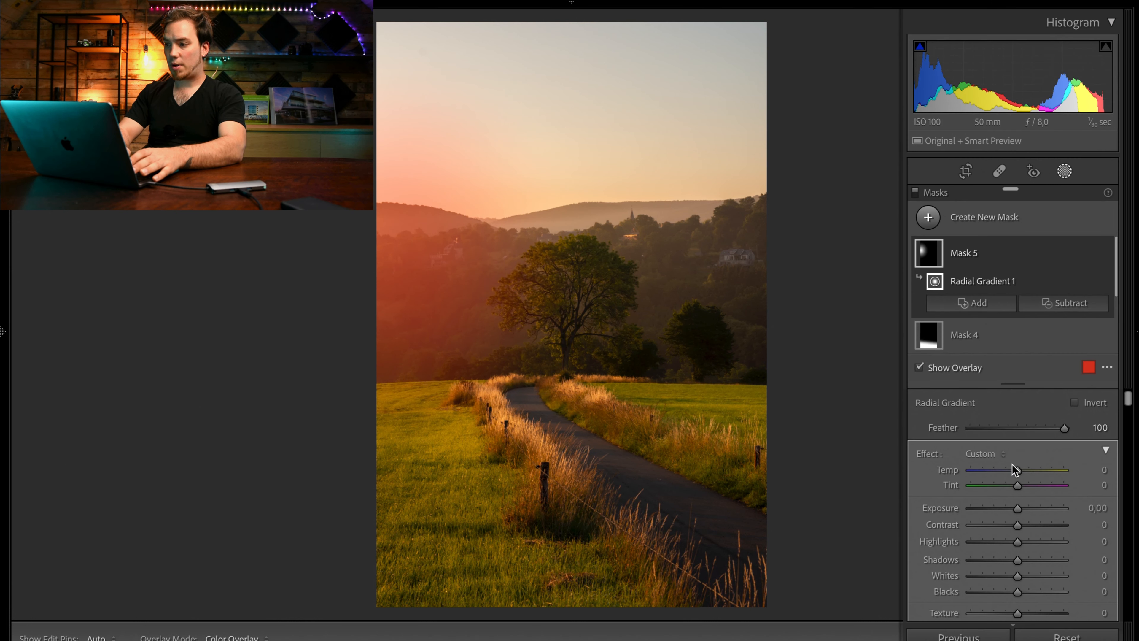
left_click_drag(1017, 469, 1025, 469)
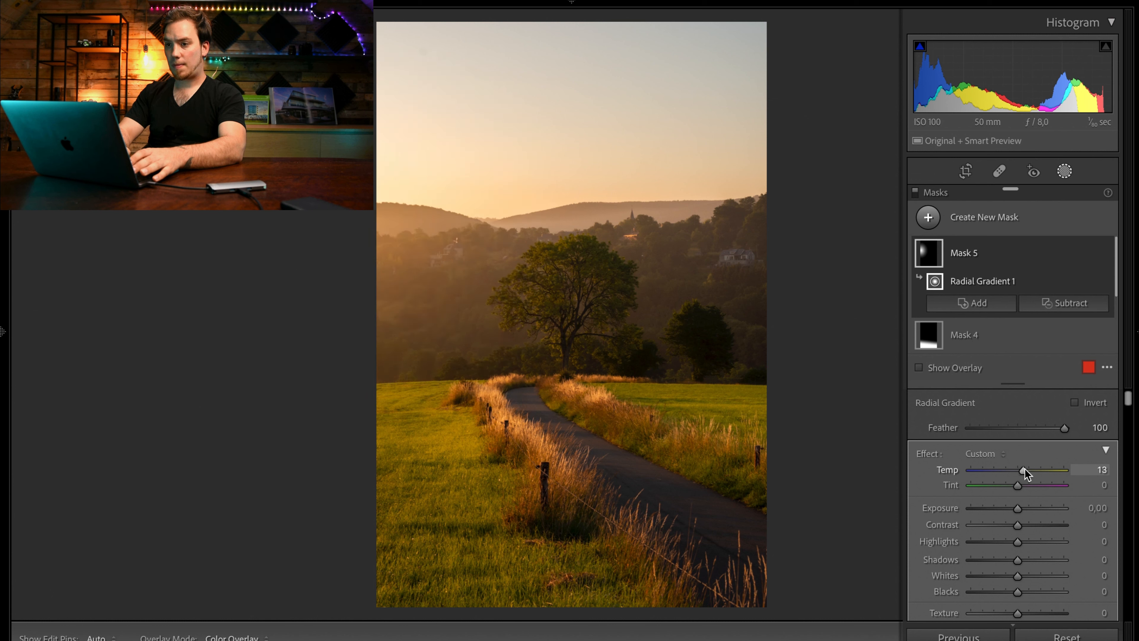
left_click_drag(1023, 471, 1045, 471)
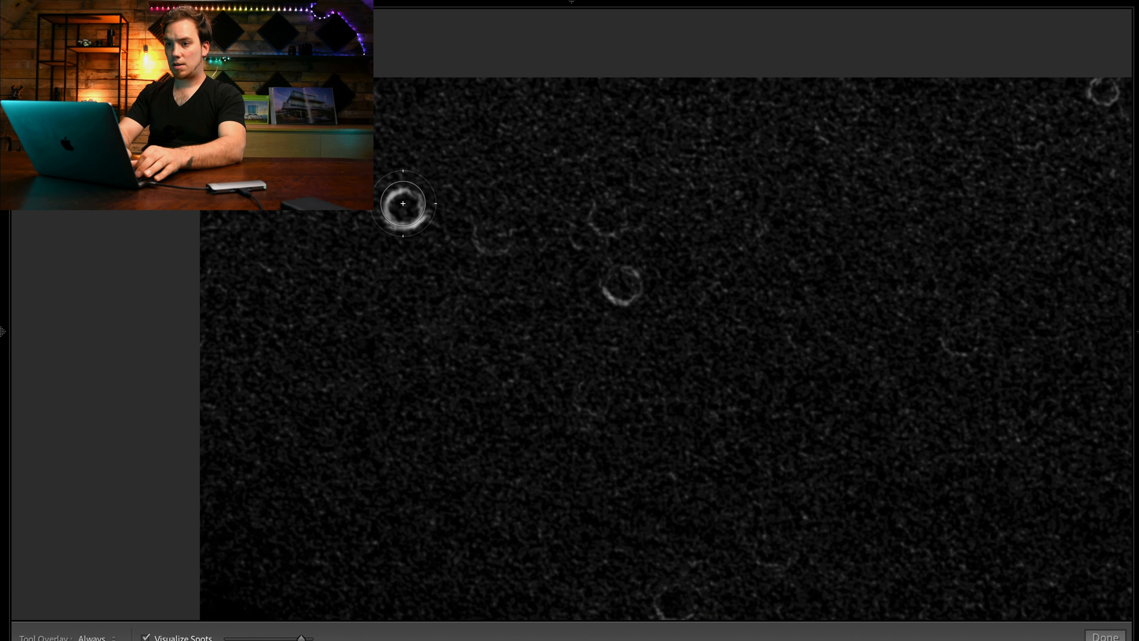
mouse_move(589, 262)
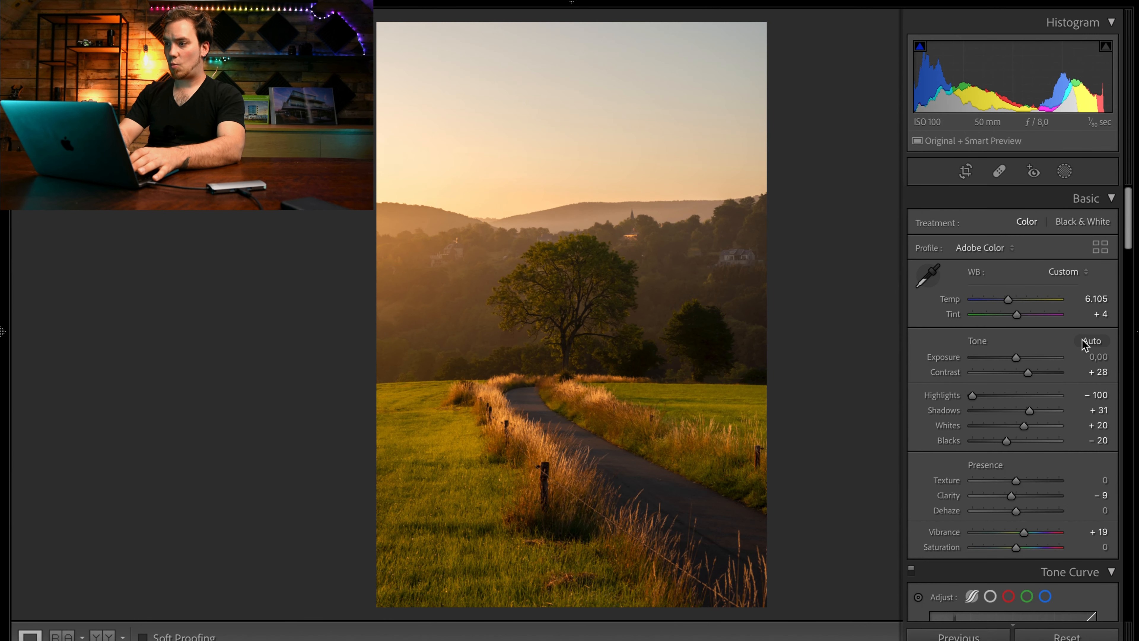
Create a new colour-range mask sampled from the golden grass along the path
left_click(1064, 172)
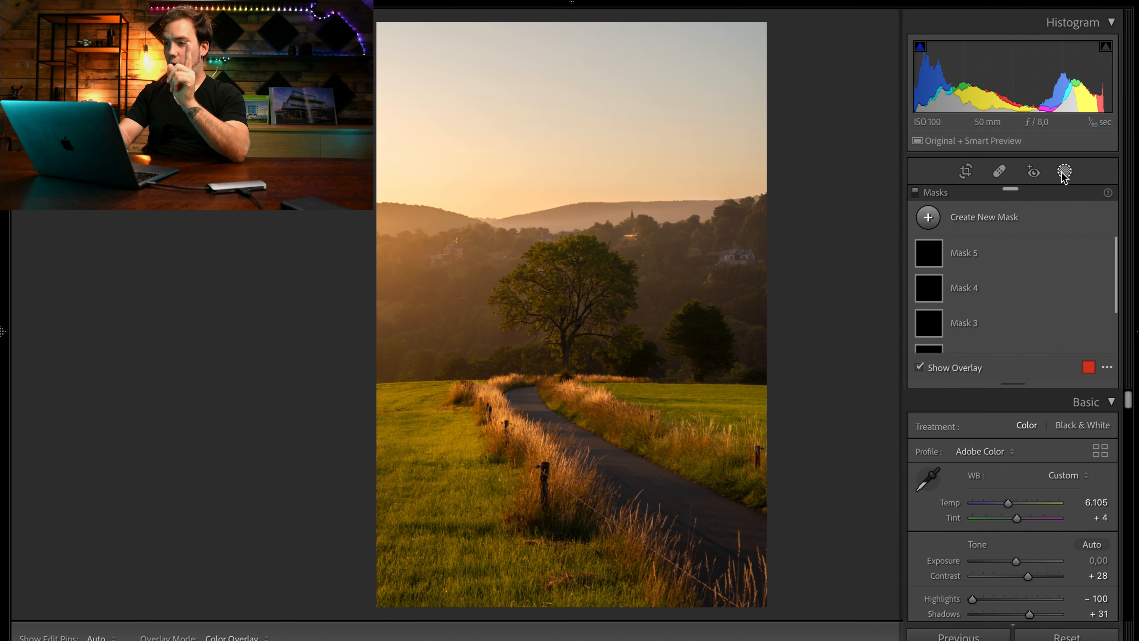
left_click(928, 217)
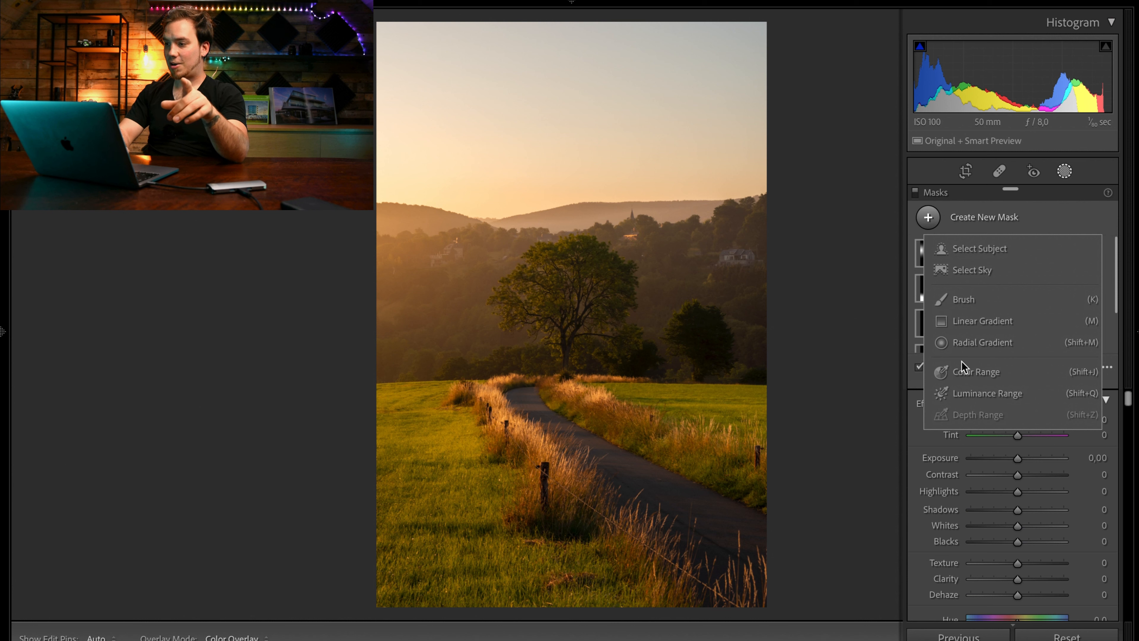
left_click(977, 372)
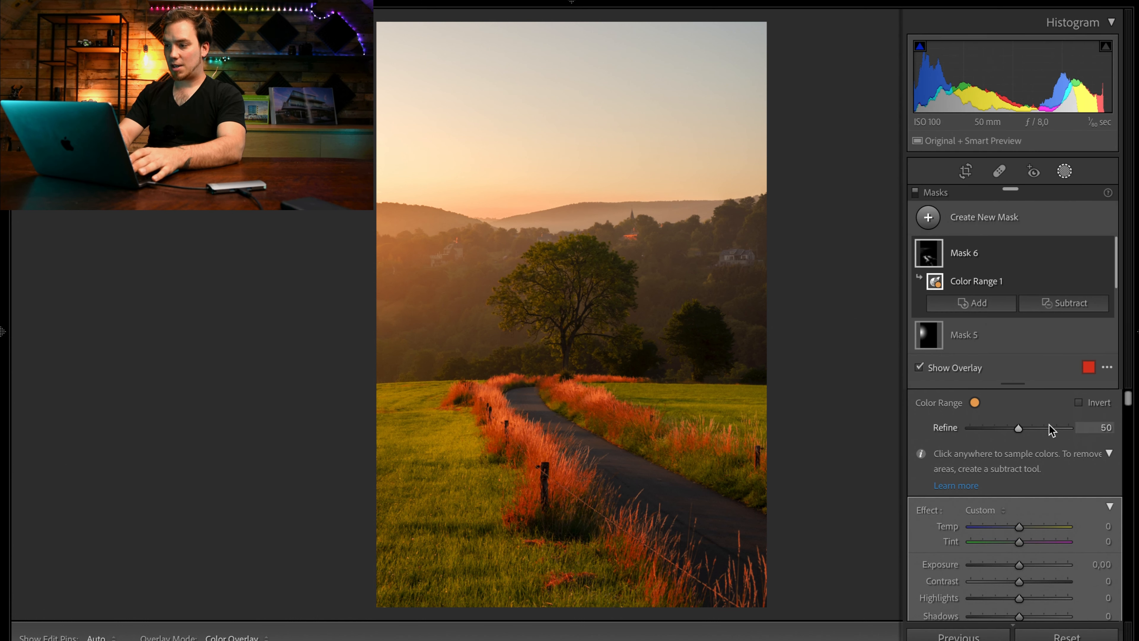
mouse_move(1024, 450)
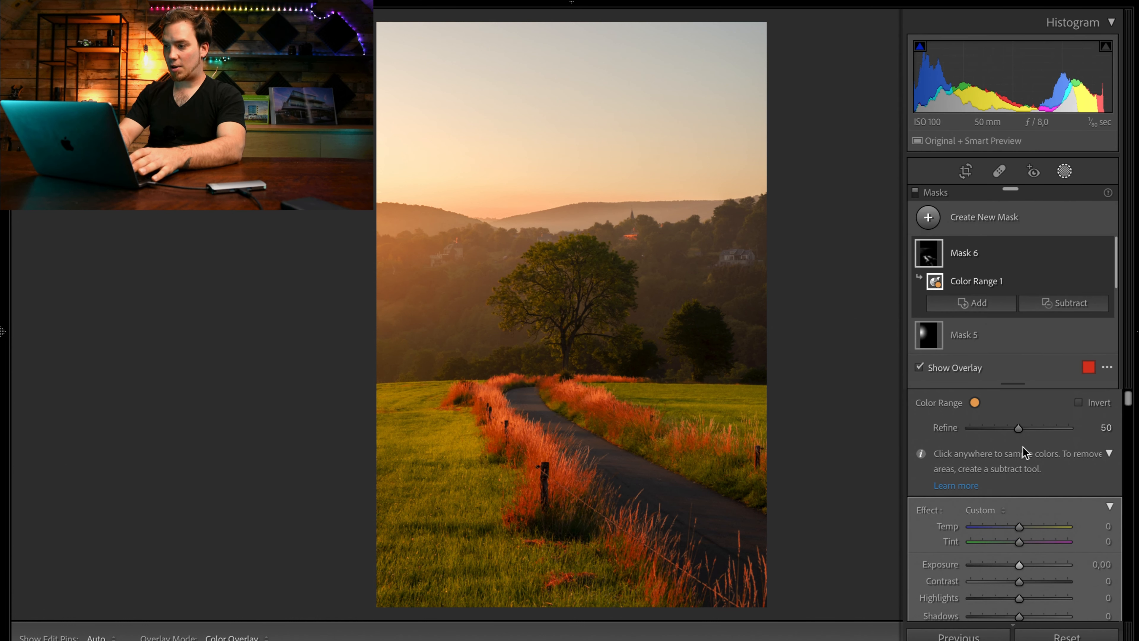
Refine the grass selection to 38, hide the overlay and warm it to Temp +10
left_click_drag(1018, 428, 1012, 427)
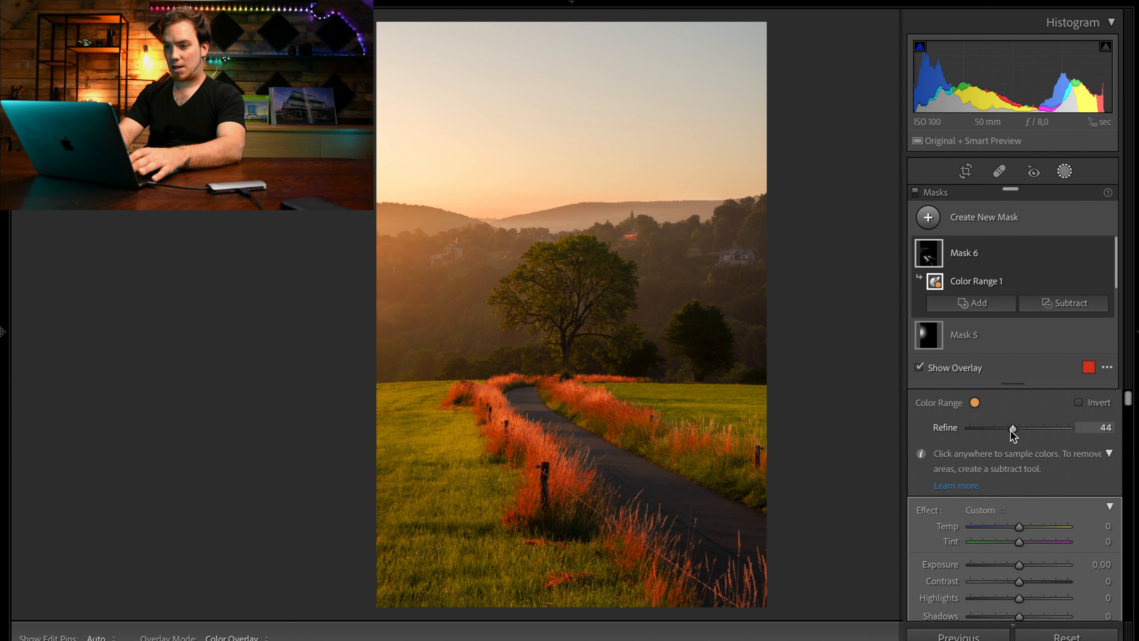
left_click_drag(1014, 428, 1006, 427)
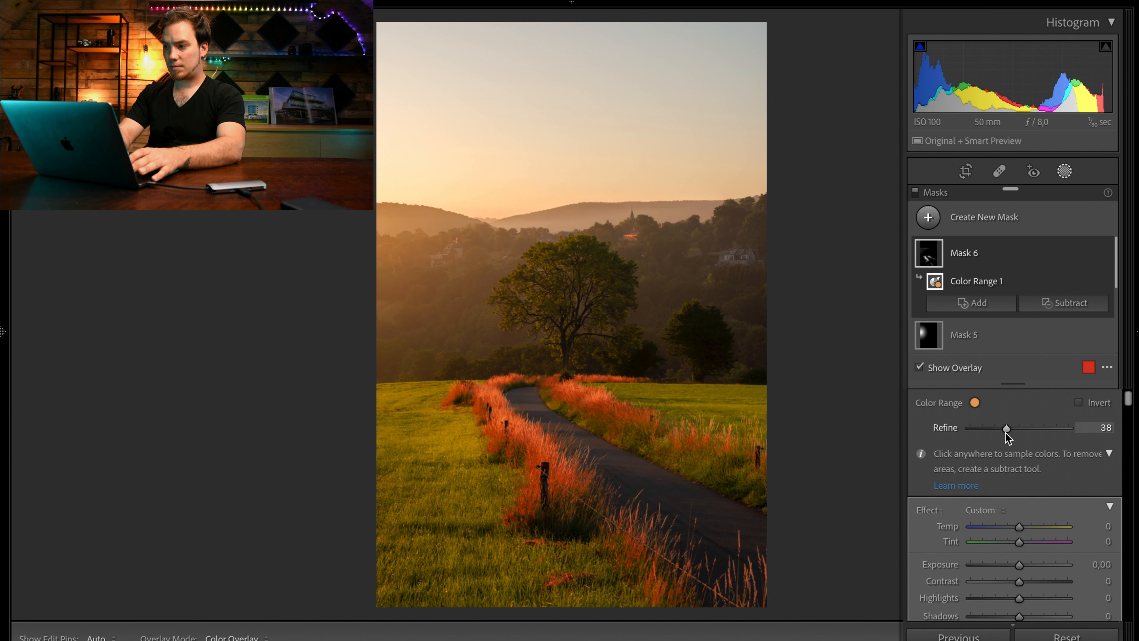
left_click(920, 367)
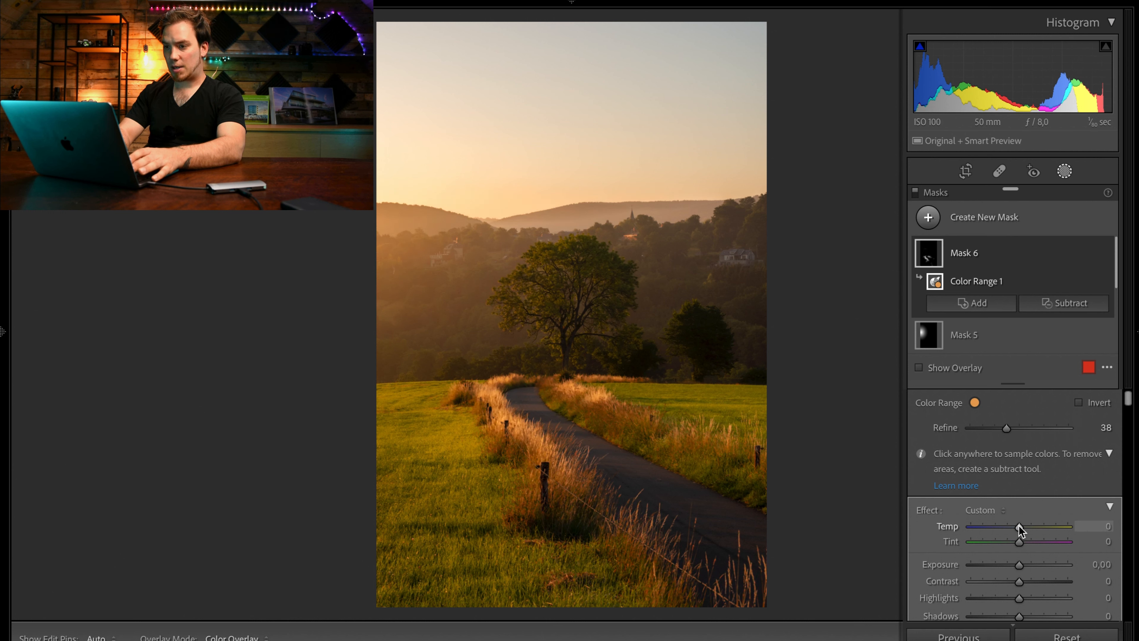
left_click_drag(1019, 527, 1025, 526)
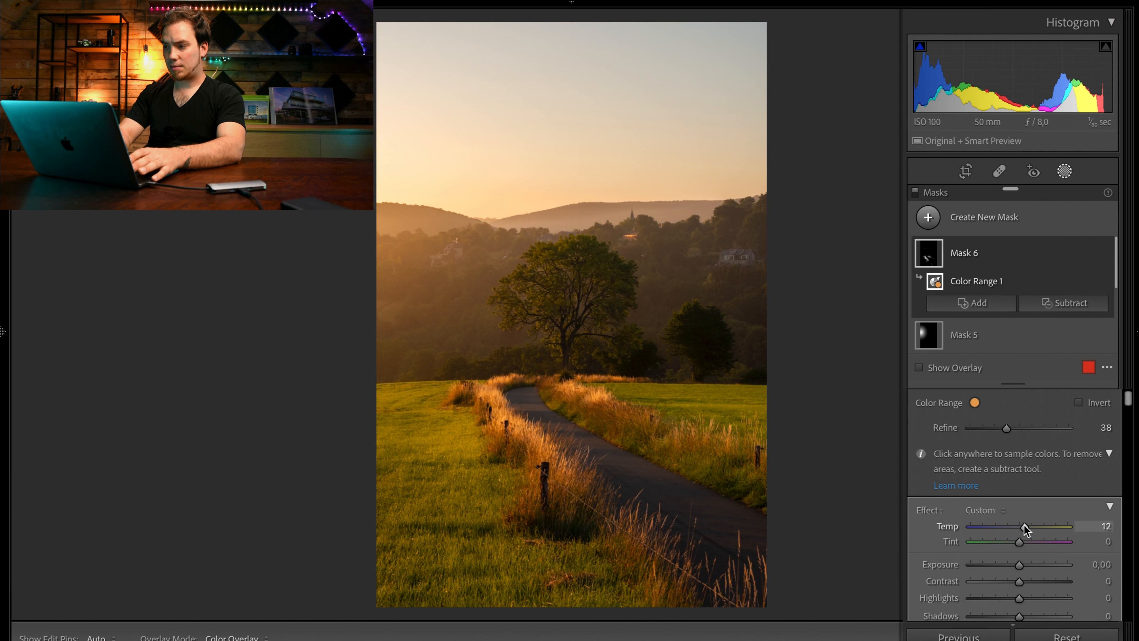
left_click_drag(1027, 527, 1023, 527)
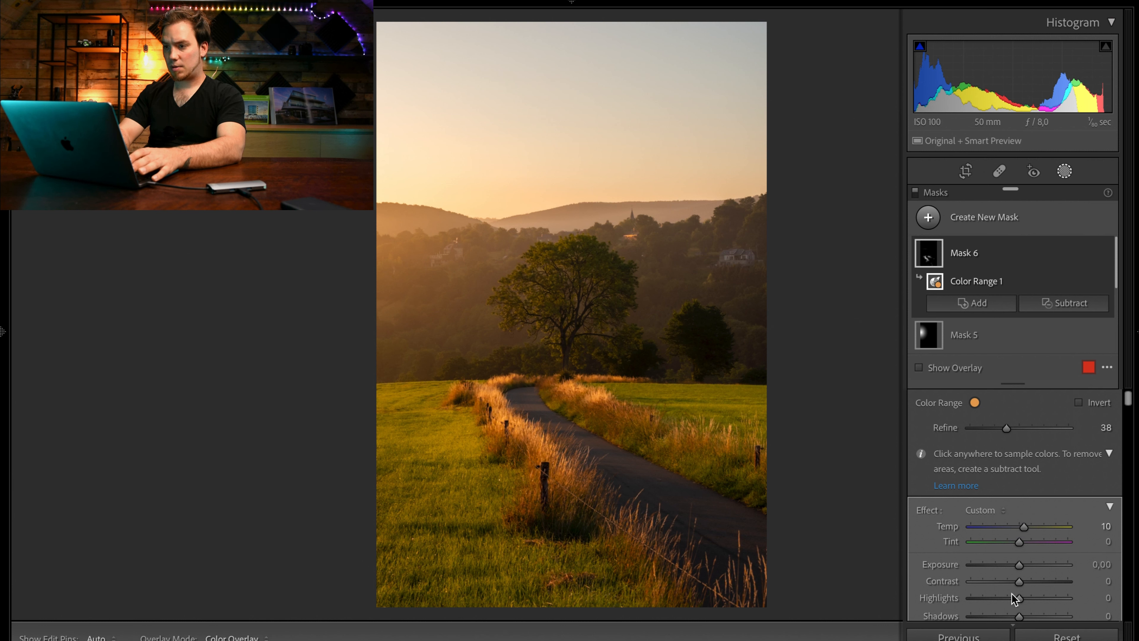